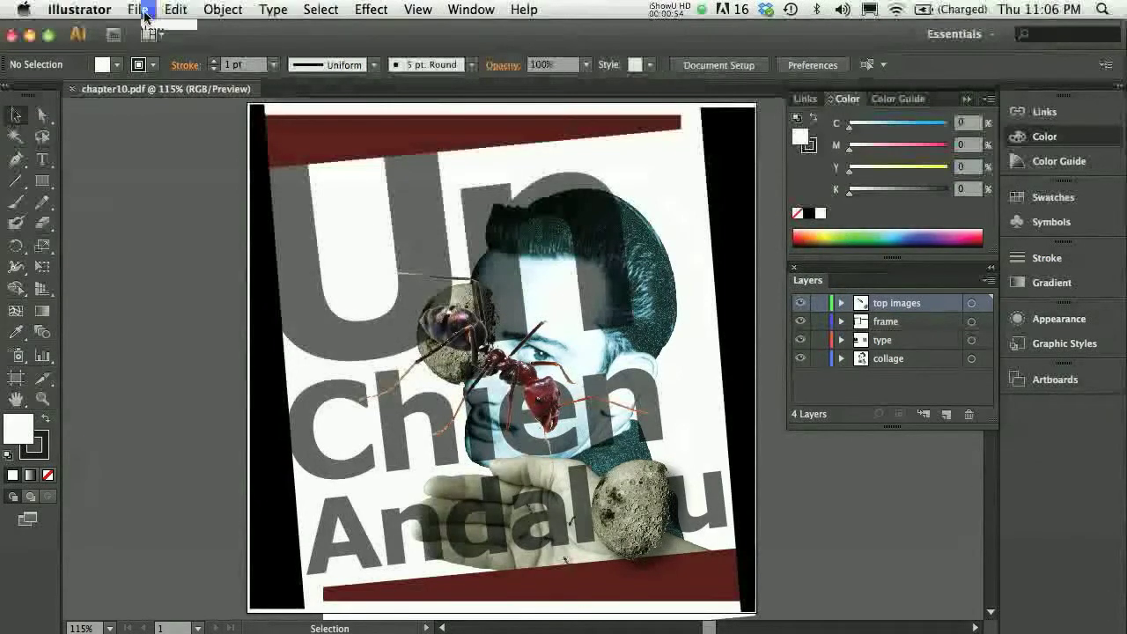
Confirm the collage document's colour mode is RGB Color via the File menu
left_click(137, 10)
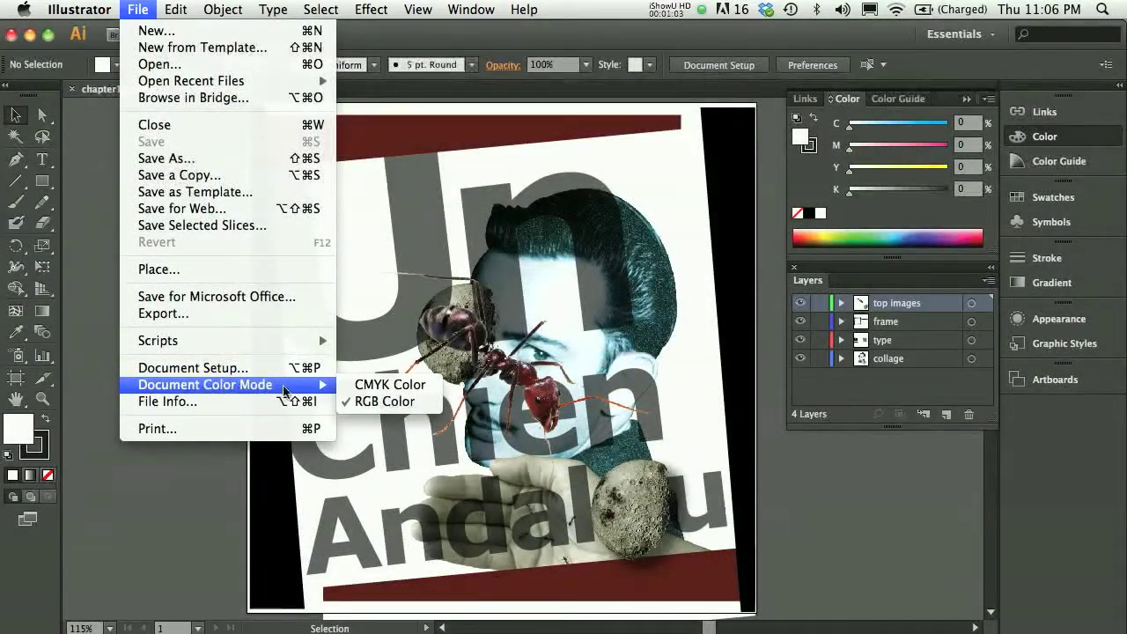
mouse_move(390, 385)
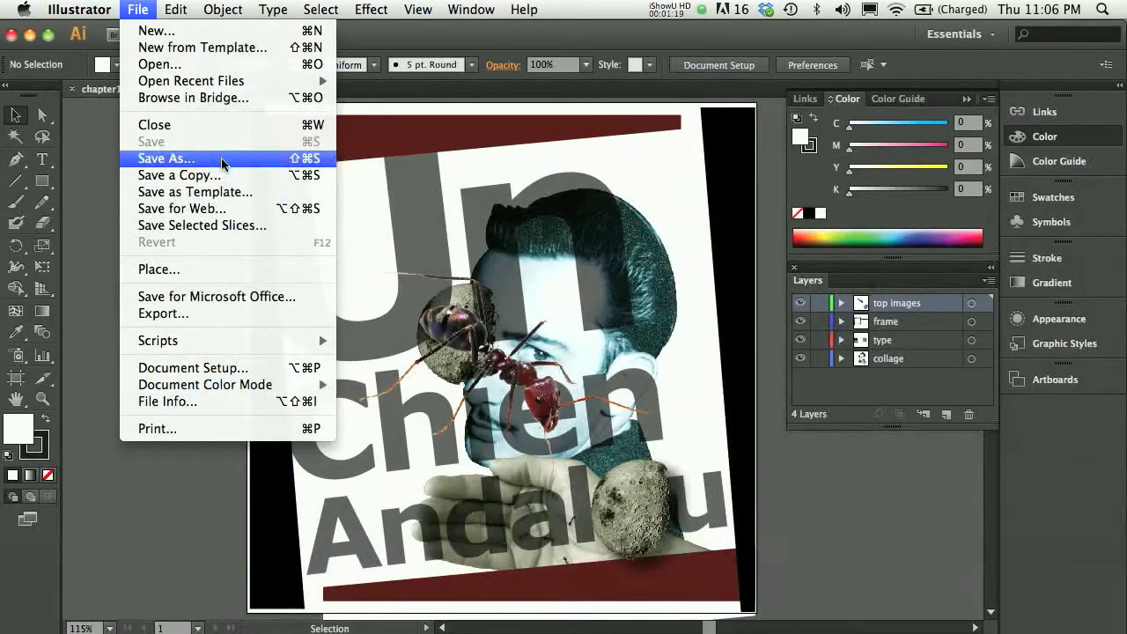
Save the collage as chapter10.pdf in Adobe PDF format and launch Photoshop CS6
left_click(165, 158)
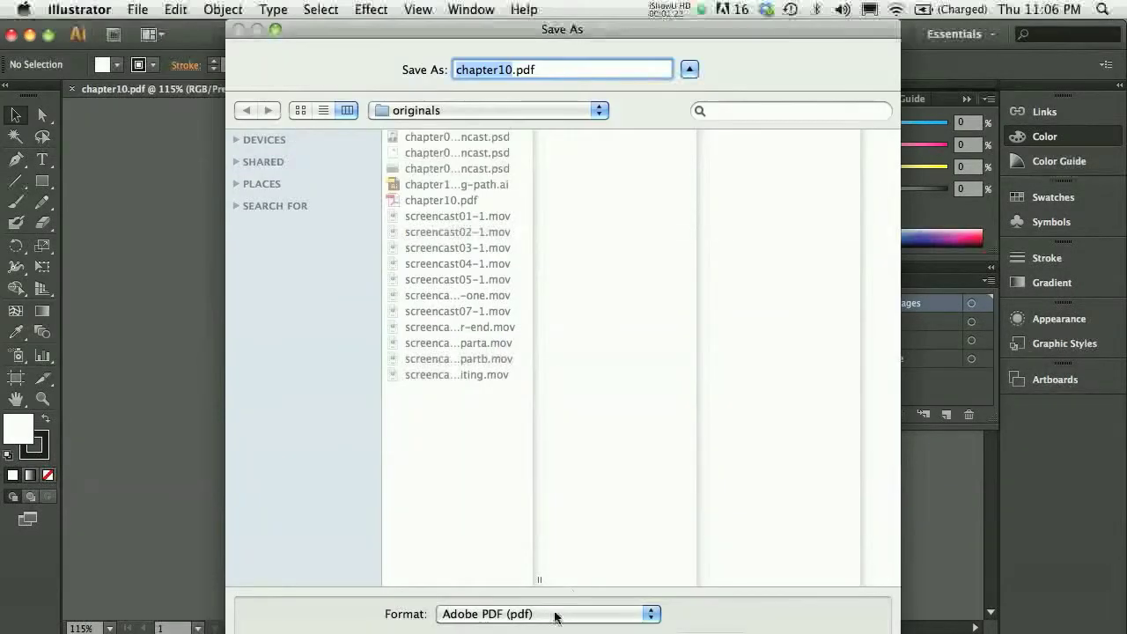
left_click(546, 614)
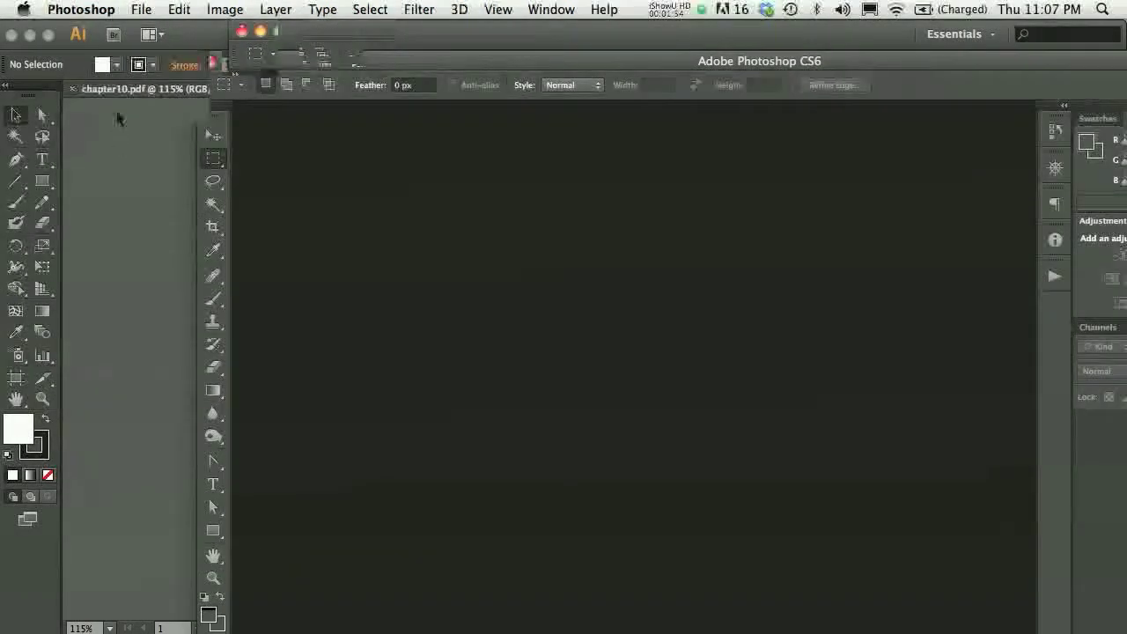
Switch to Adobe Photoshop CS6 with its empty workspace
left_click(137, 10)
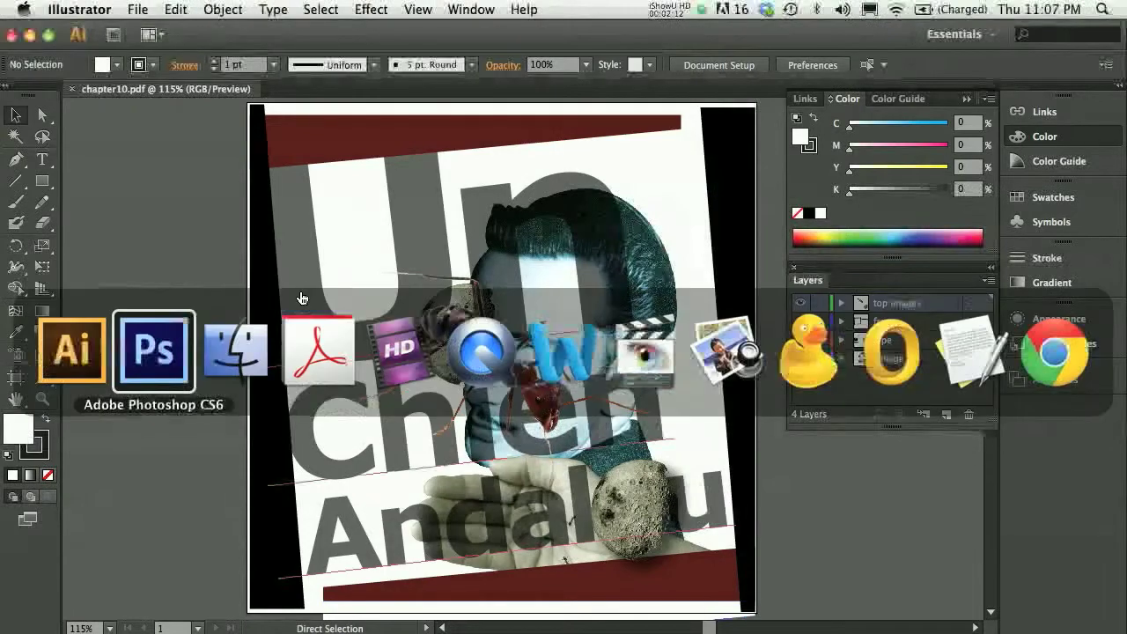
left_click(154, 350)
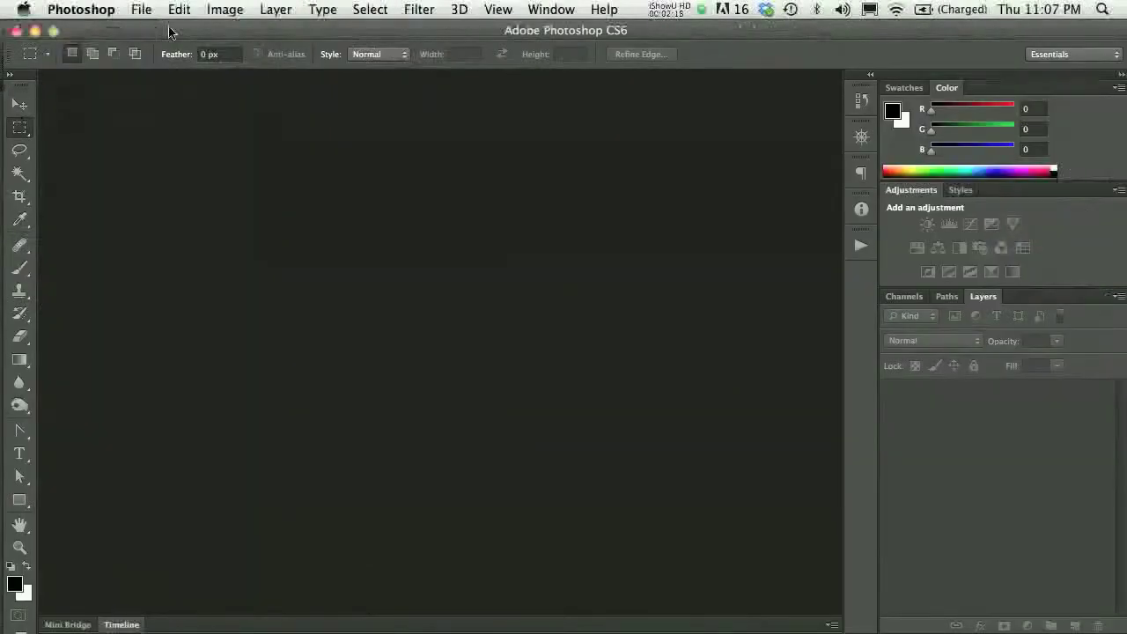
Open chapter10.pdf from the originals folder, reaching Import PDF at 2100×2100 px, 300 ppi
left_click(141, 10)
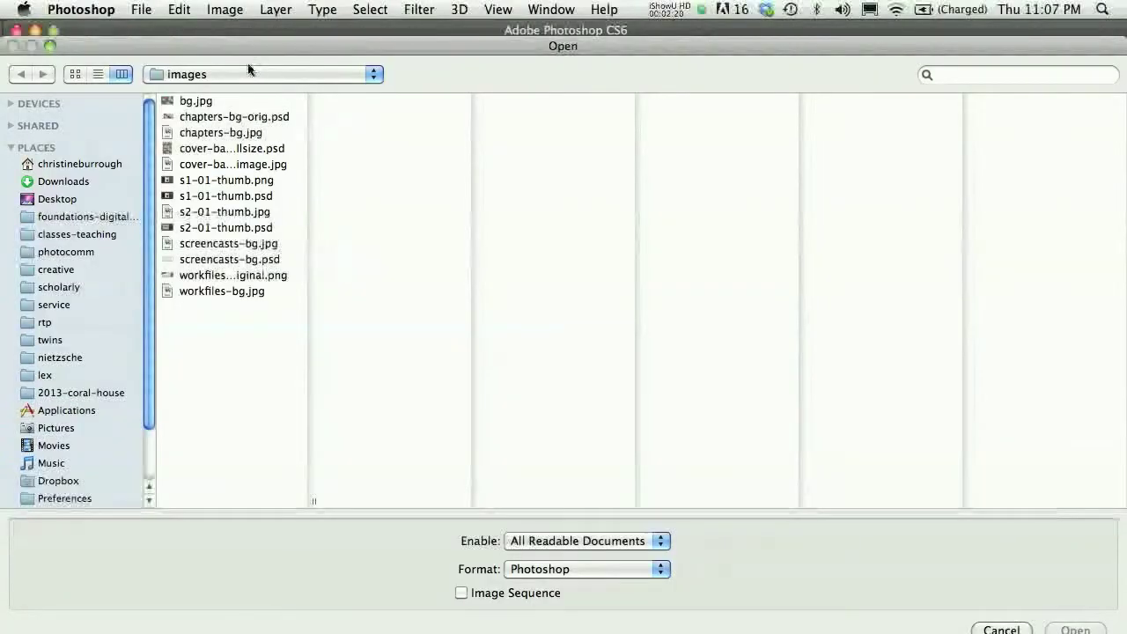
left_click(260, 74)
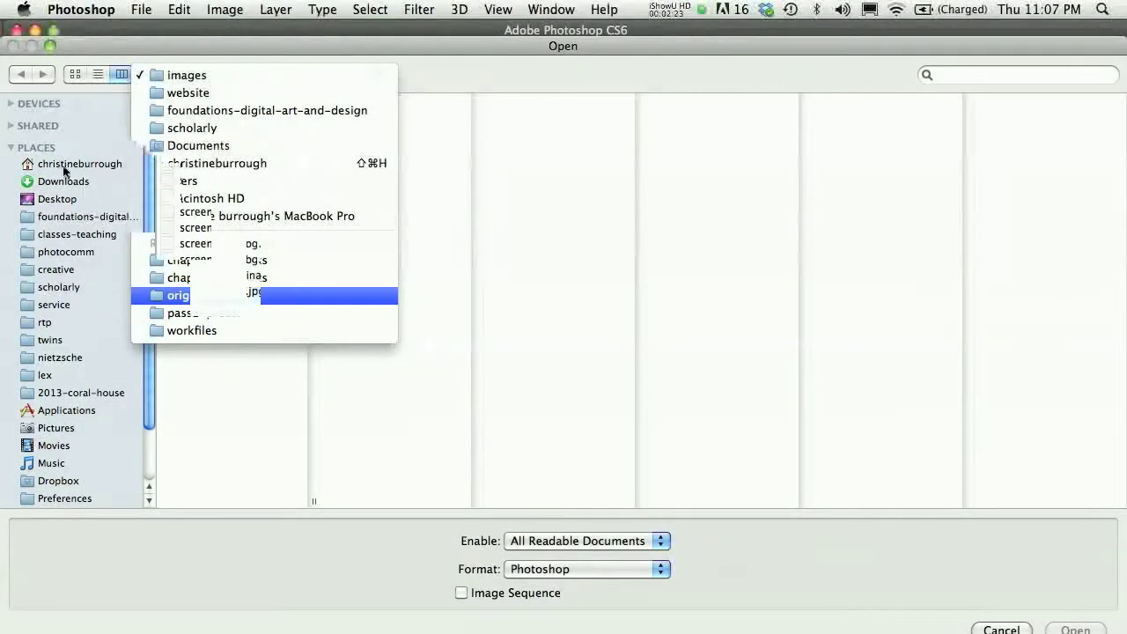
left_click(178, 294)
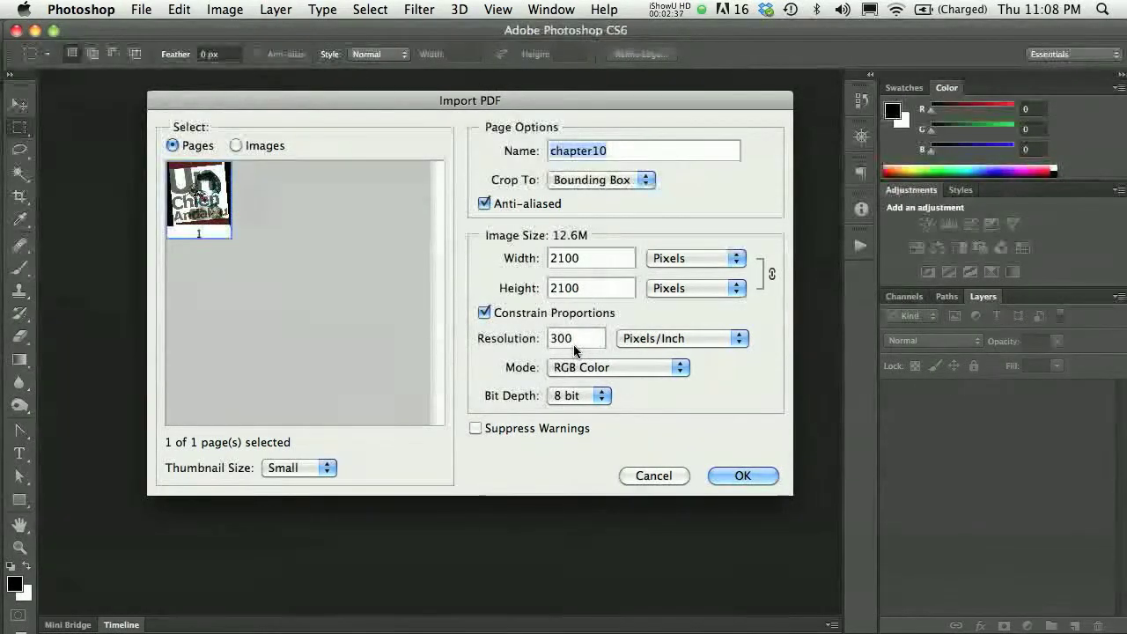
Import chapter10, flatten it to one Background layer, and confirm 8-bit RGB mode
left_click(743, 475)
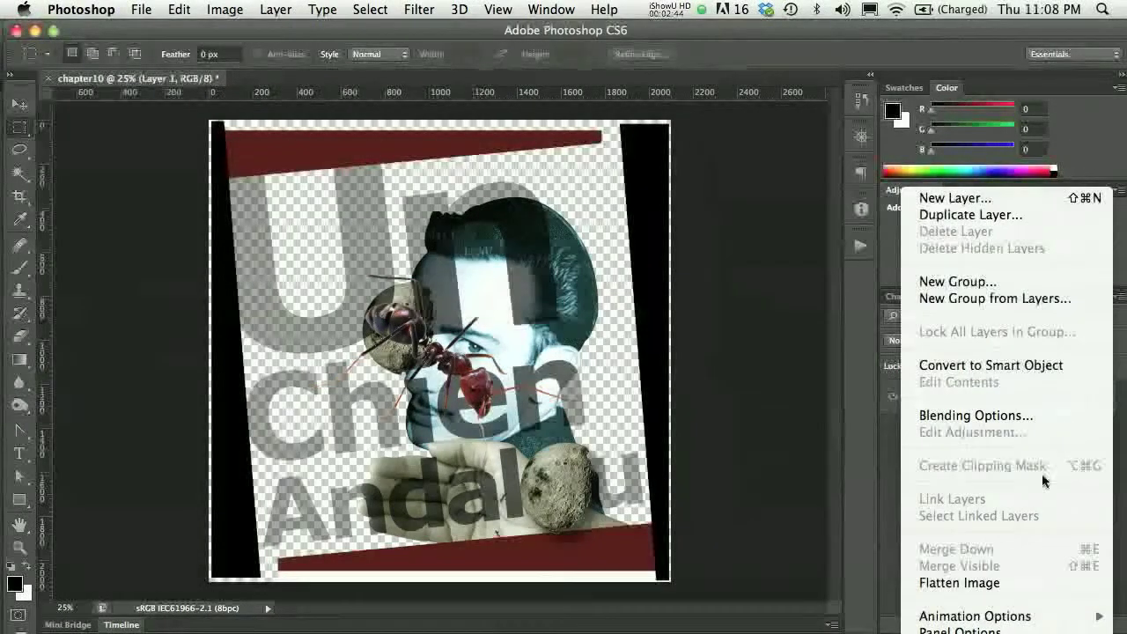
left_click(959, 583)
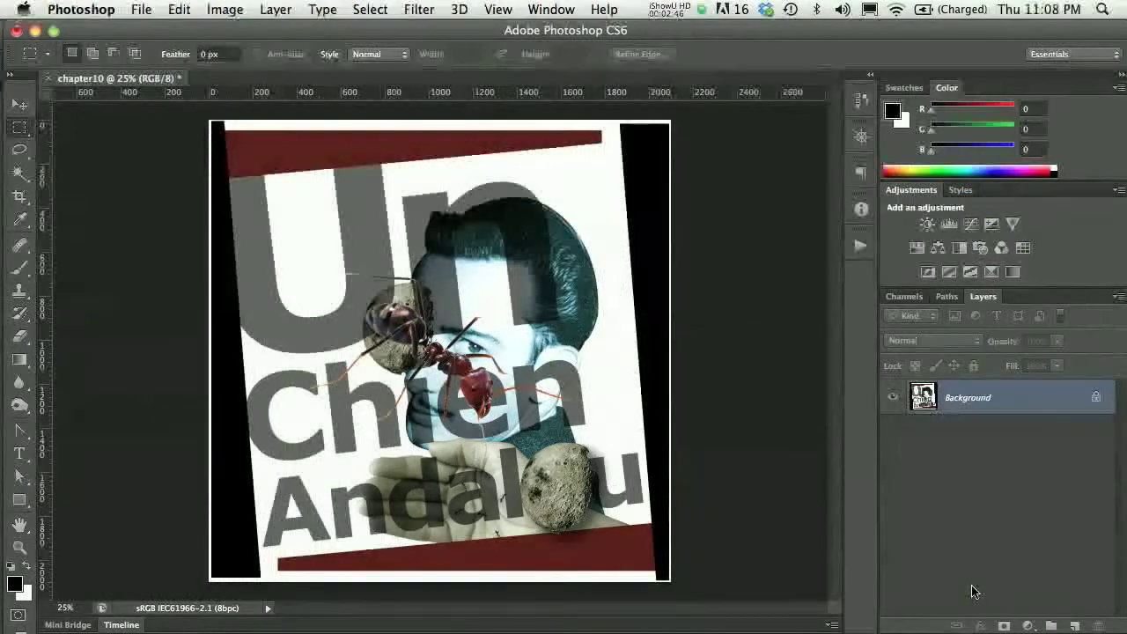
mouse_move(774, 394)
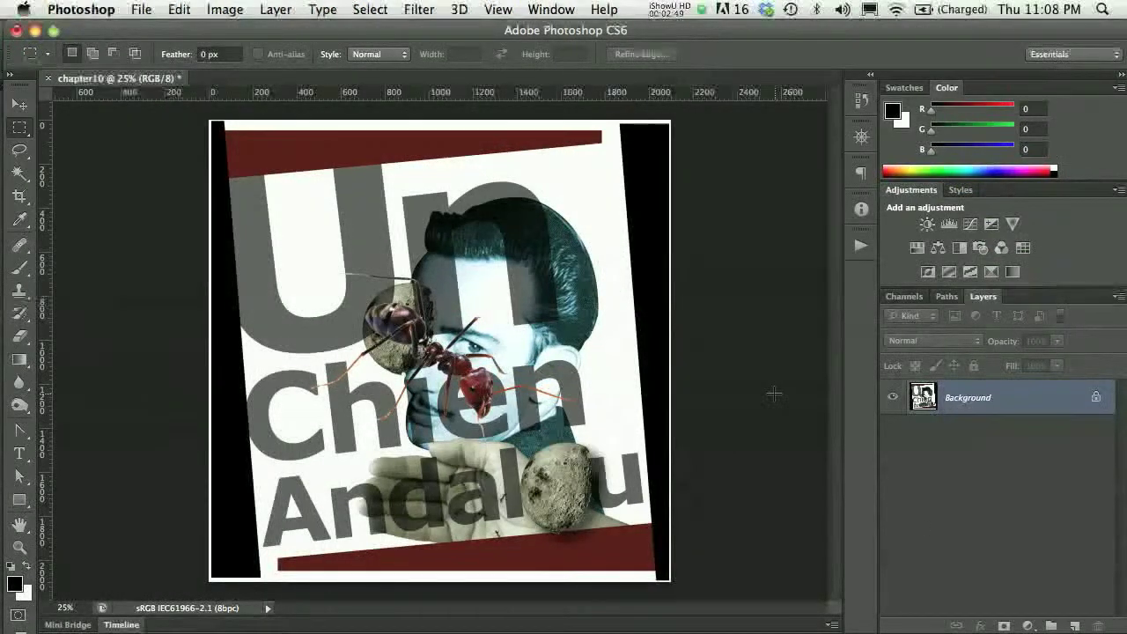
left_click(226, 10)
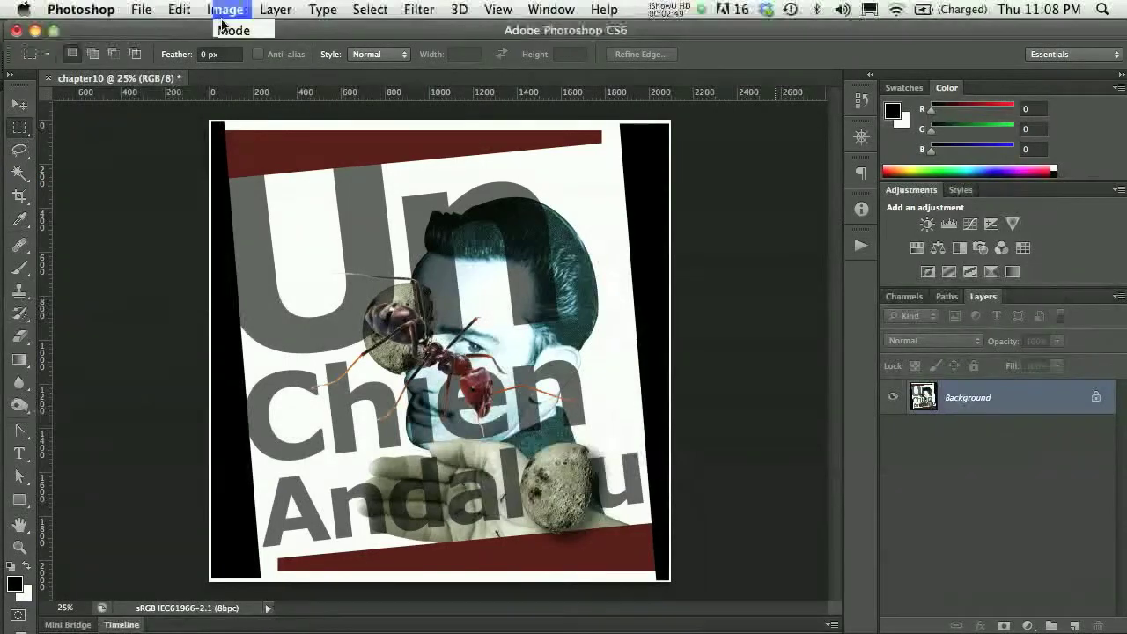
left_click(226, 10)
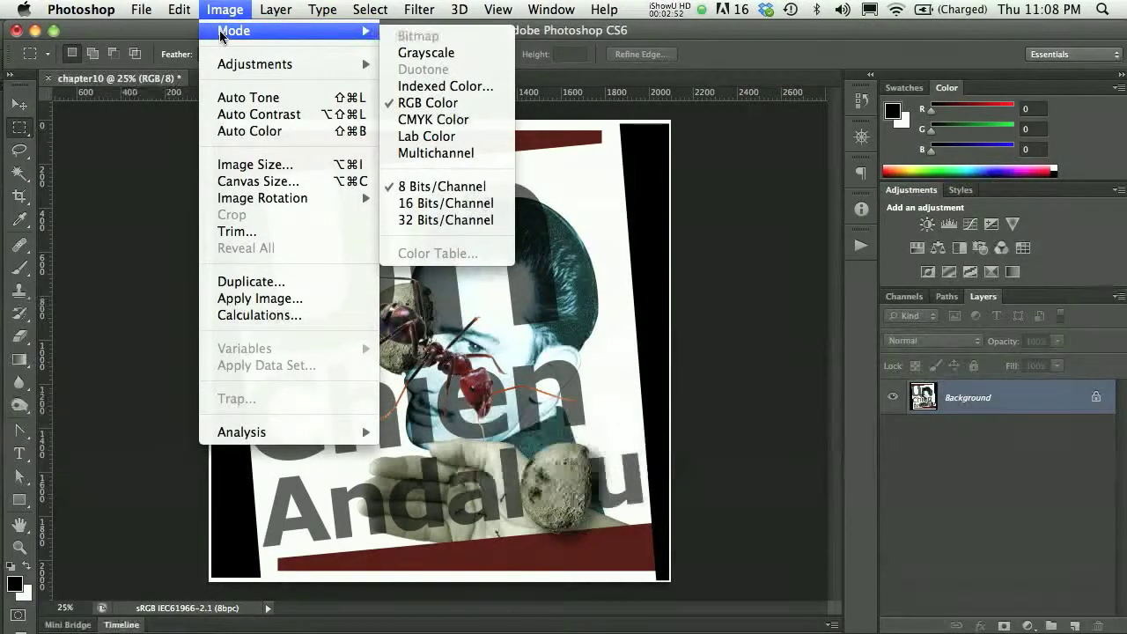
left_click(141, 10)
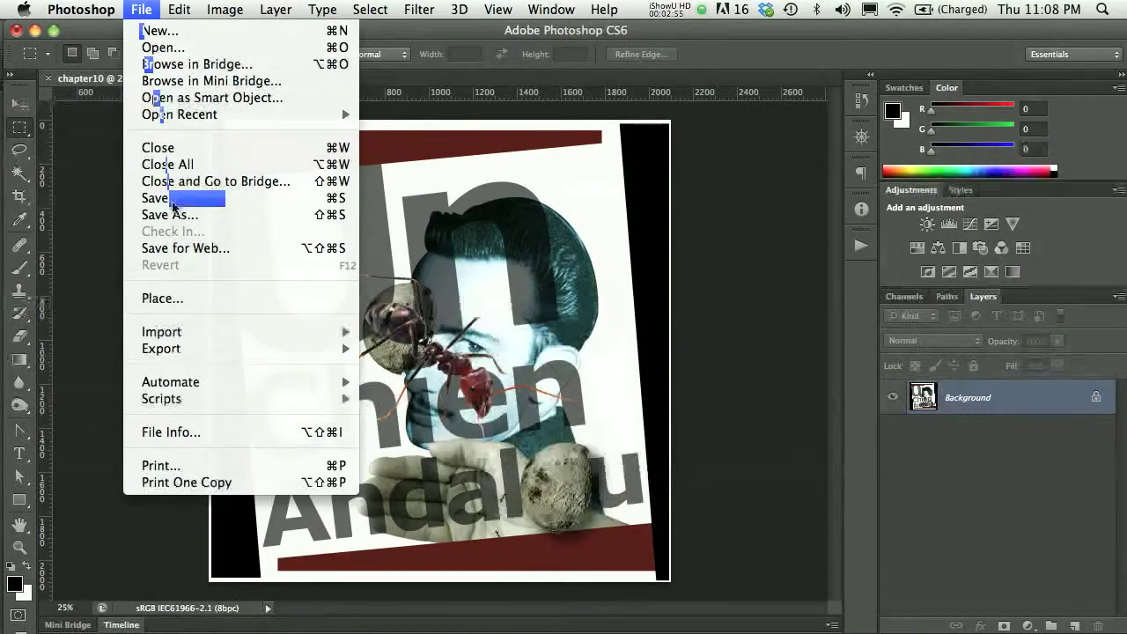
Save the flattened collage as chapter10.tif in TIFF format
left_click(169, 215)
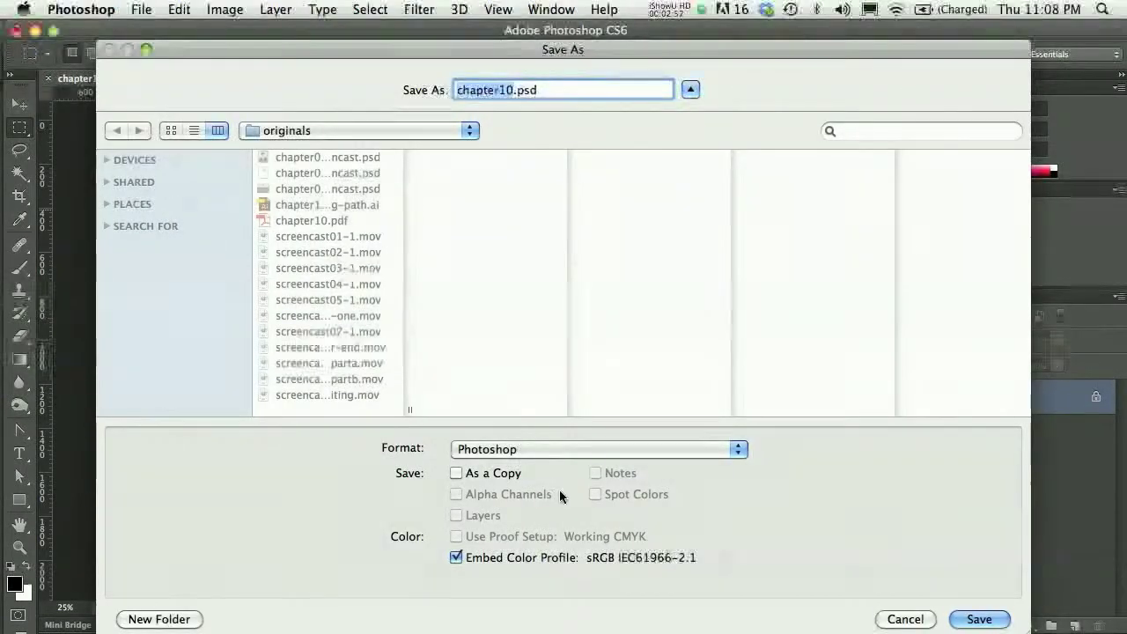
left_click(599, 449)
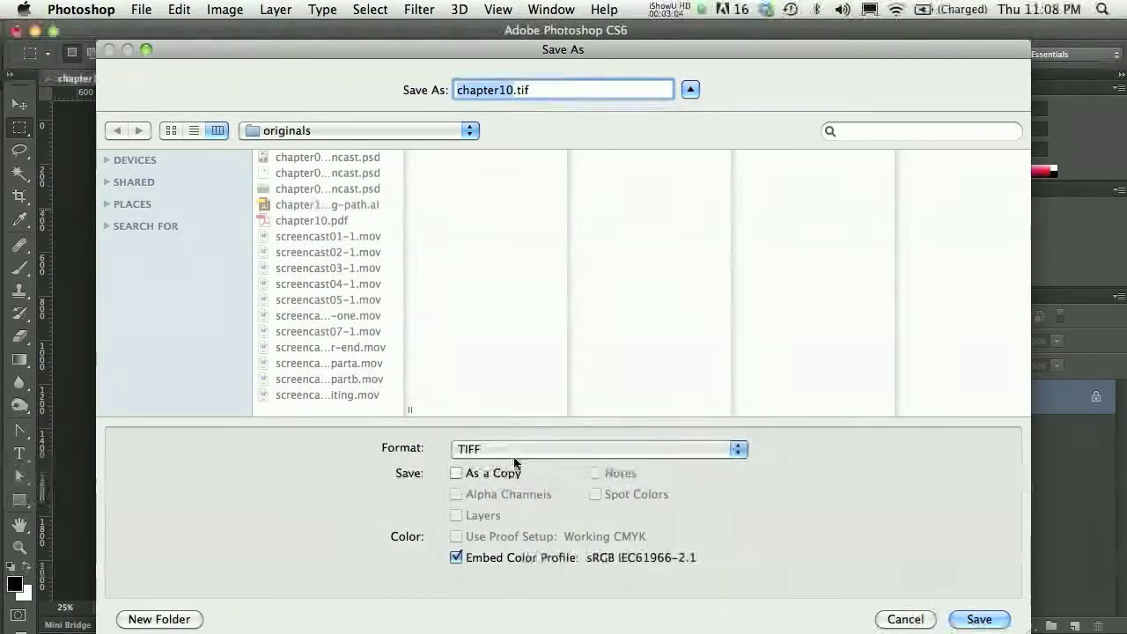
mouse_move(515, 462)
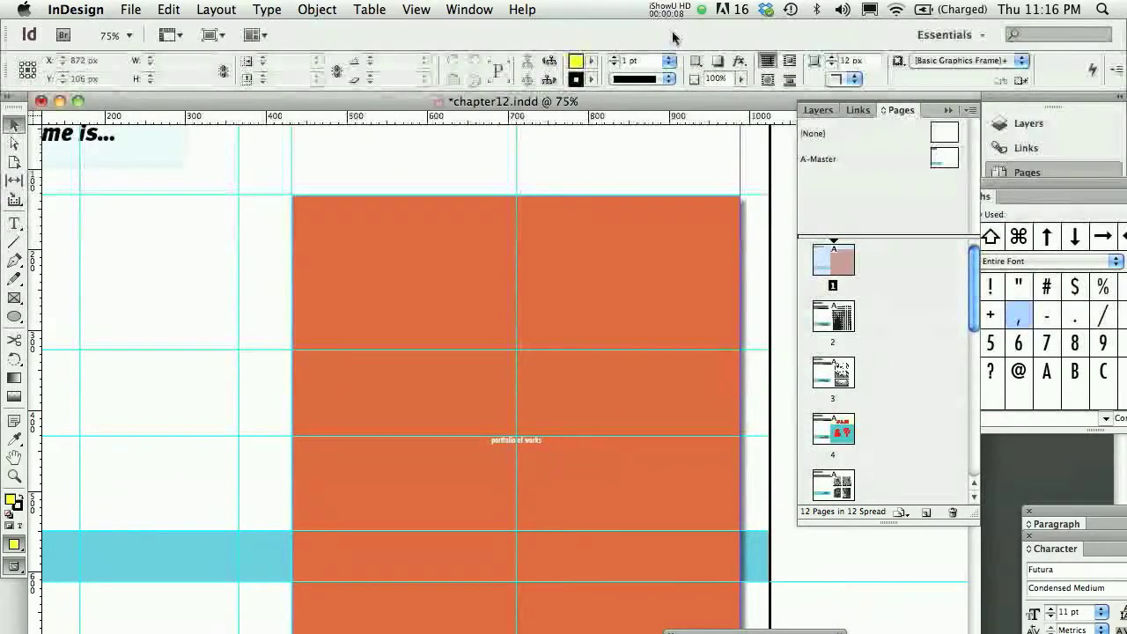
mouse_move(660, 156)
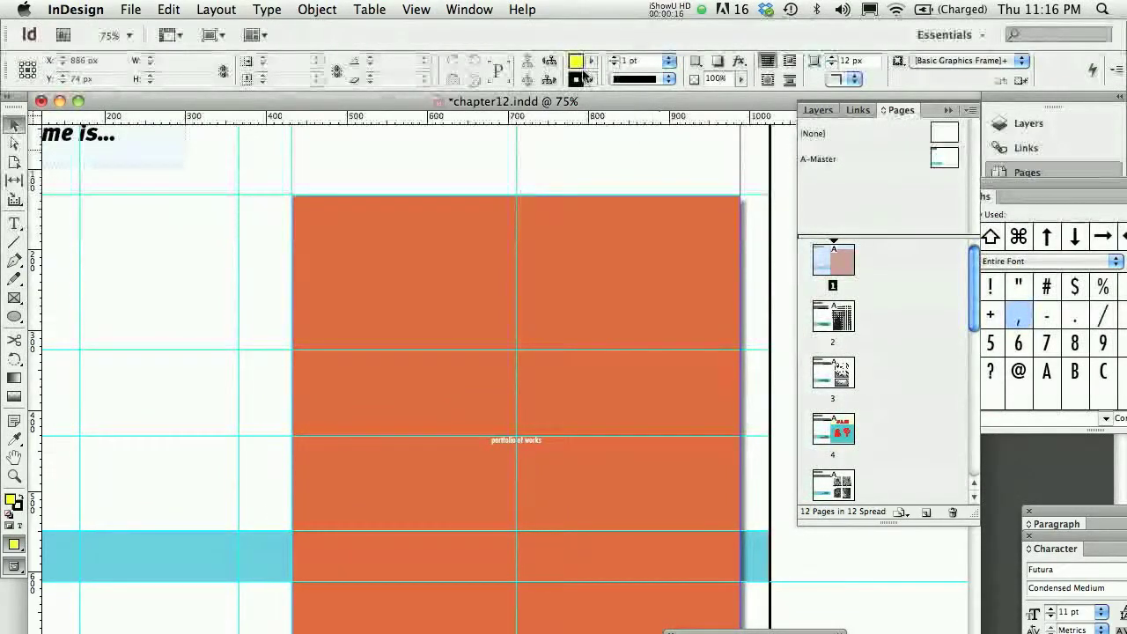
Show the Control panel's fill swatch list in chapter12.indd
left_click(575, 60)
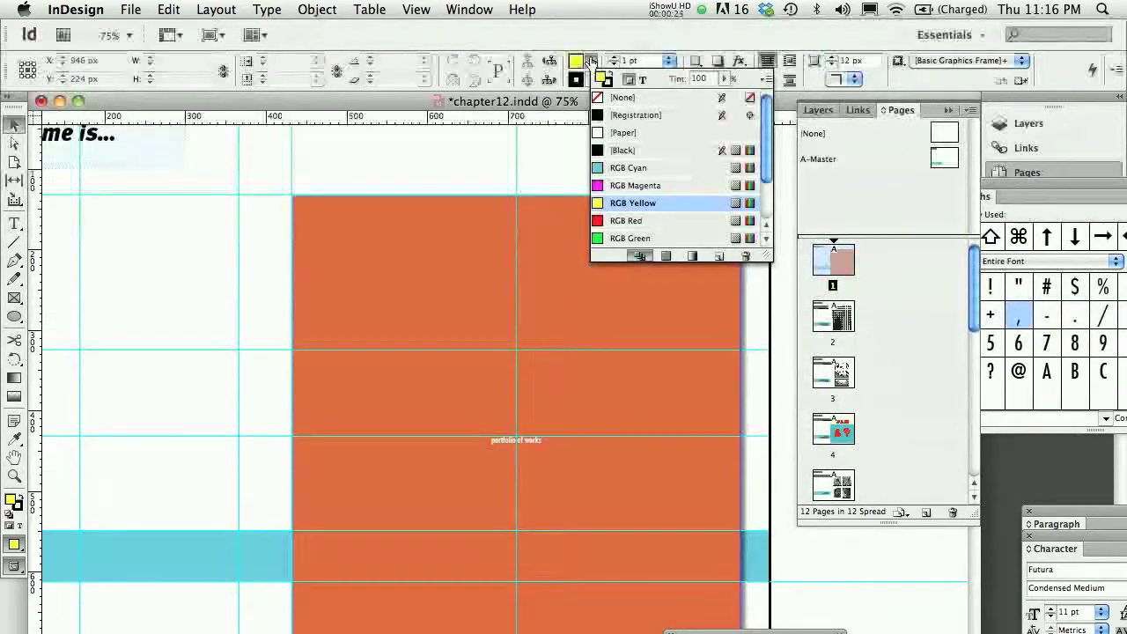
Open Swatch Options for RGB Yellow, showing 255, 255, 0 and a gamut warning
double_click(633, 203)
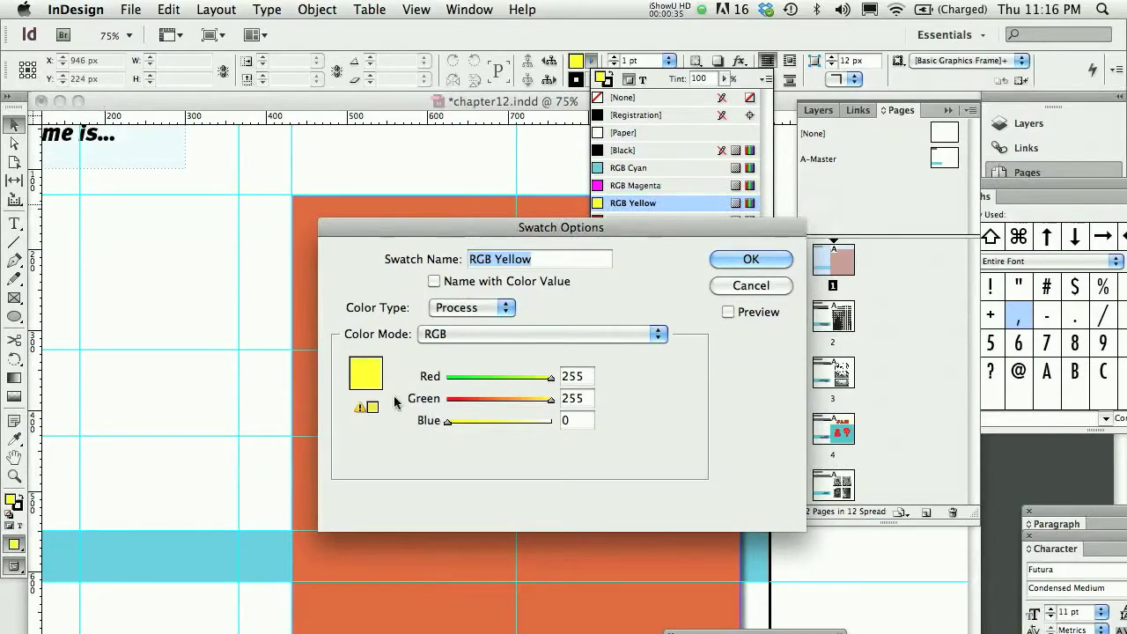
mouse_move(379, 378)
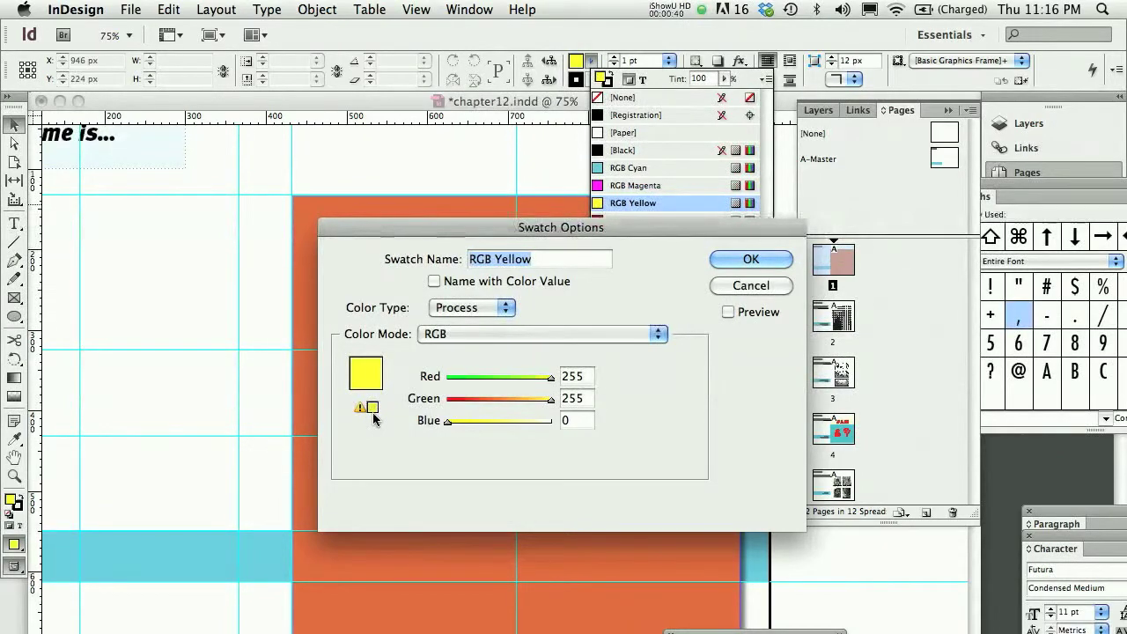
mouse_move(363, 415)
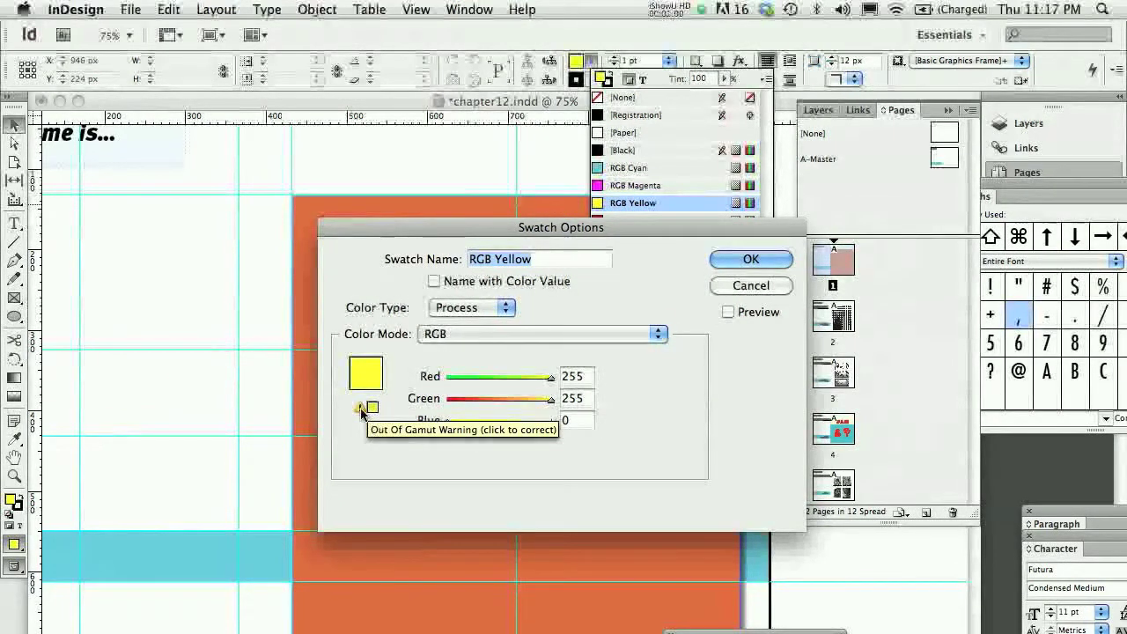
Correct the RGB Yellow swatch to the print-safe values 246, 235, 20
left_click(371, 408)
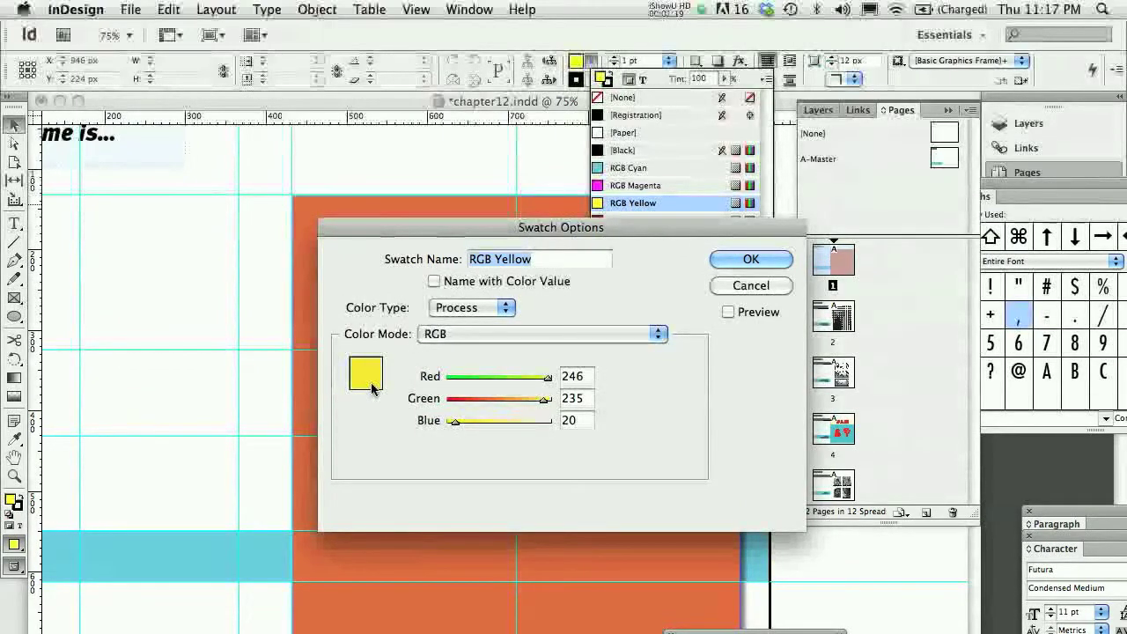
mouse_move(386, 394)
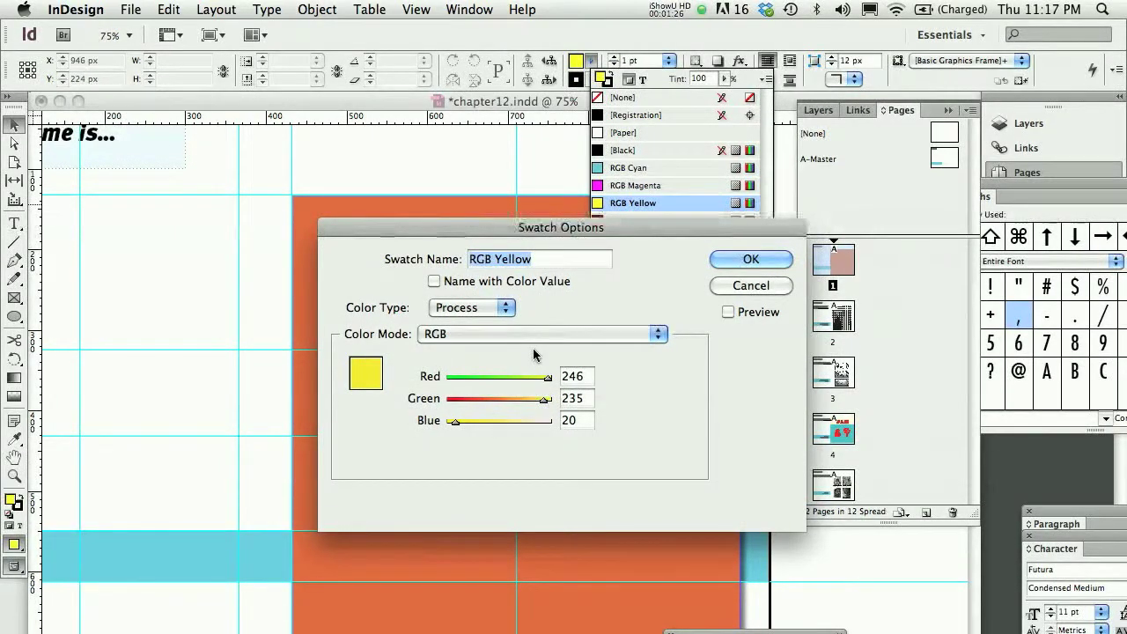
mouse_move(598, 307)
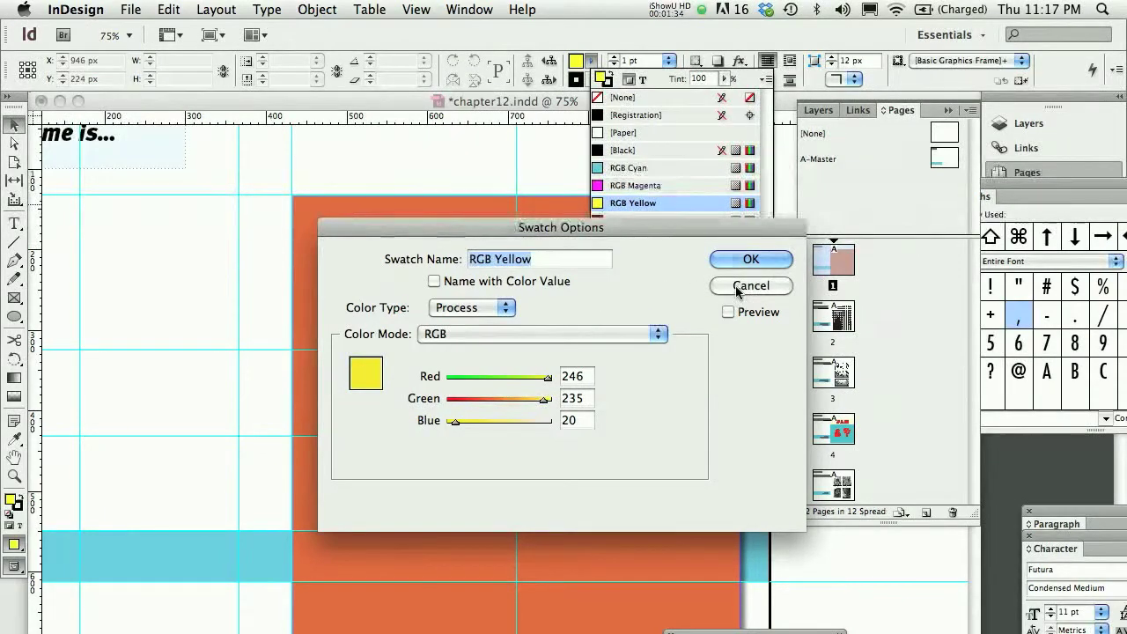
Cancel Swatch Options and locate chapter01.ai as the dots image in Links
left_click(750, 285)
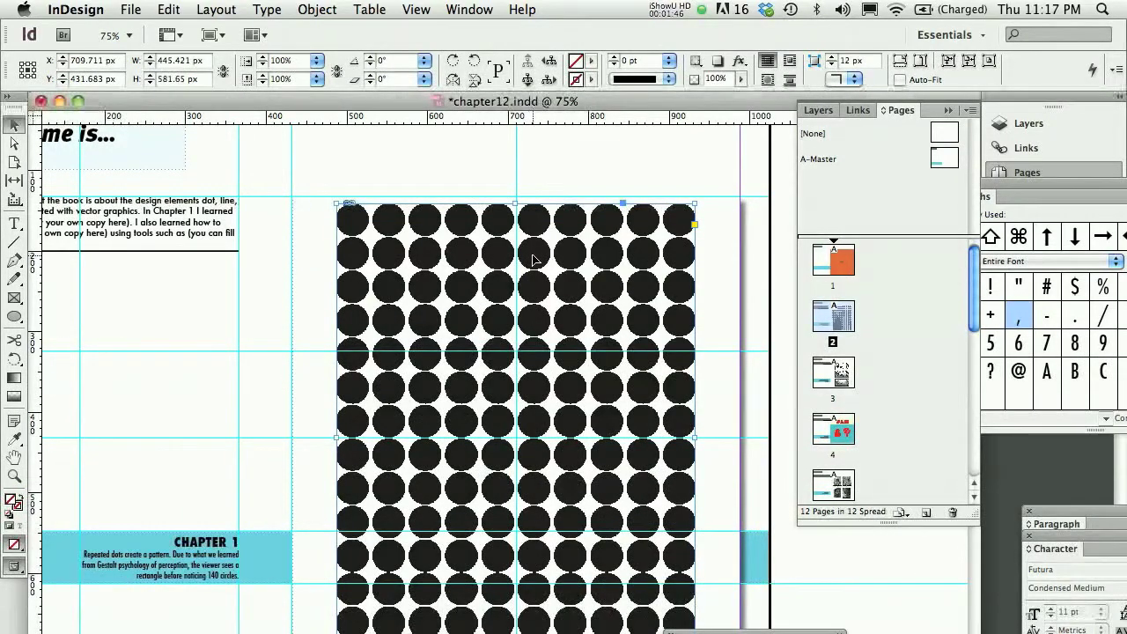
mouse_move(650, 182)
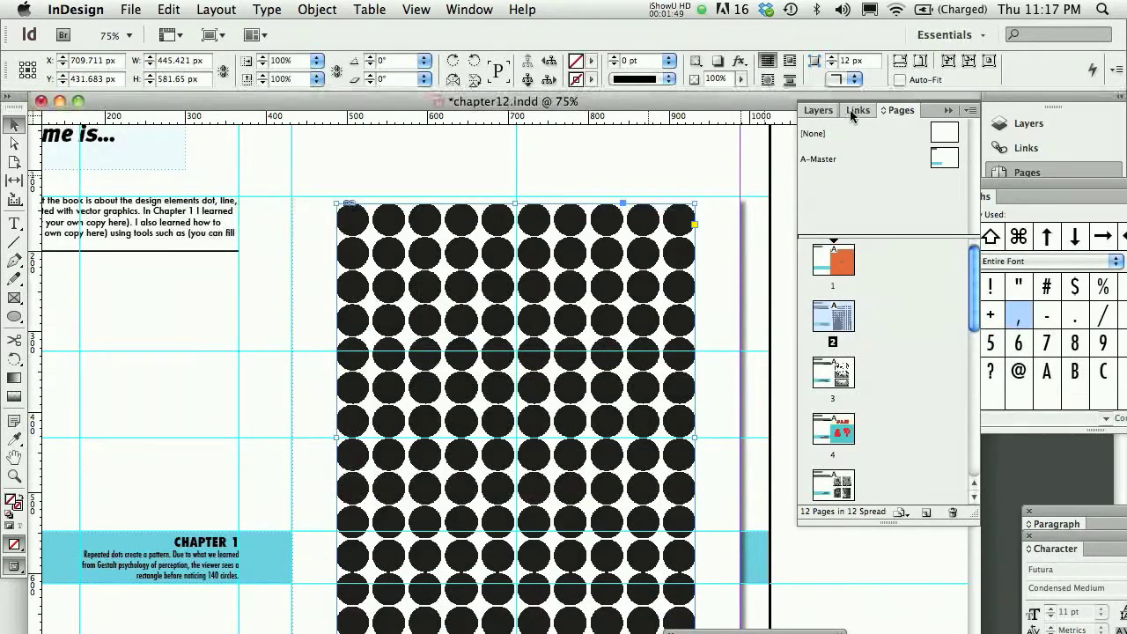
left_click(857, 109)
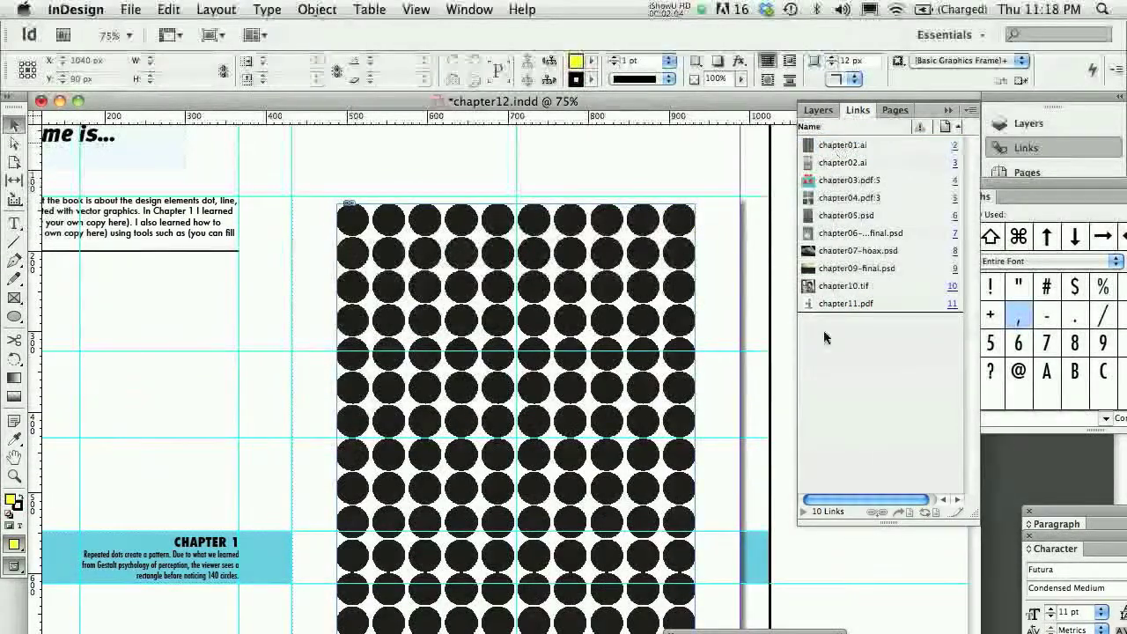
left_click(842, 145)
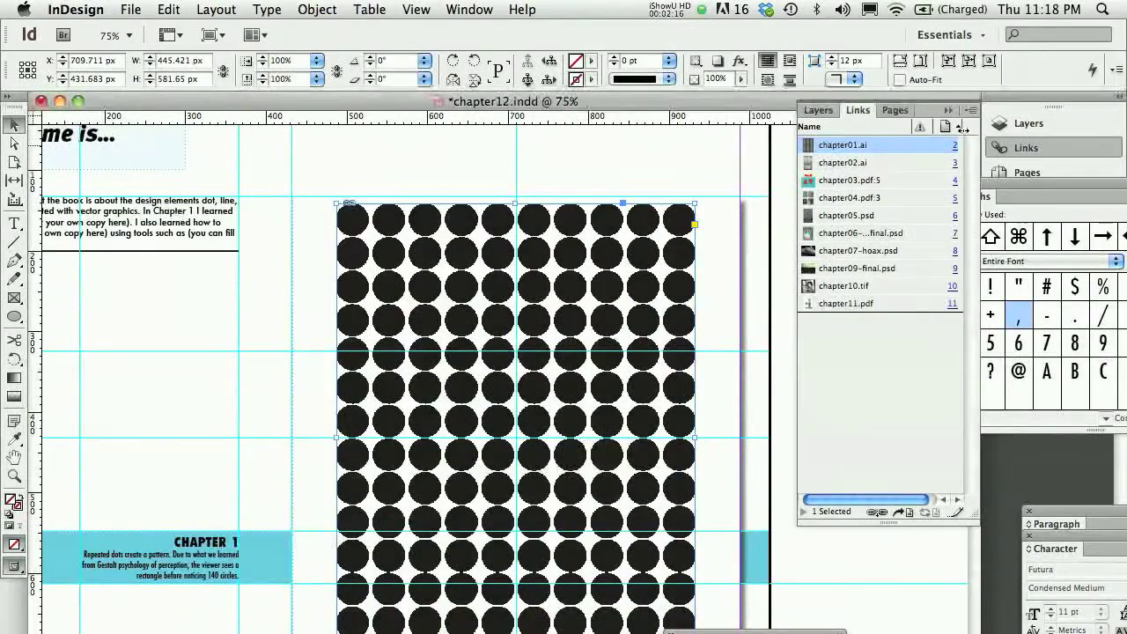
left_click(958, 110)
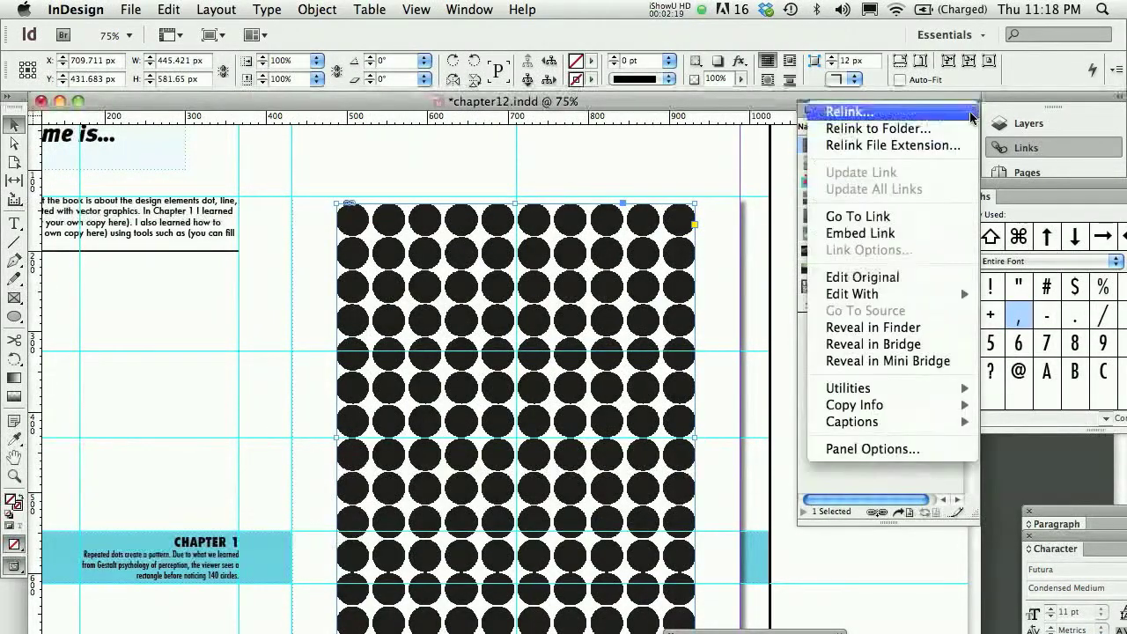
mouse_move(892, 233)
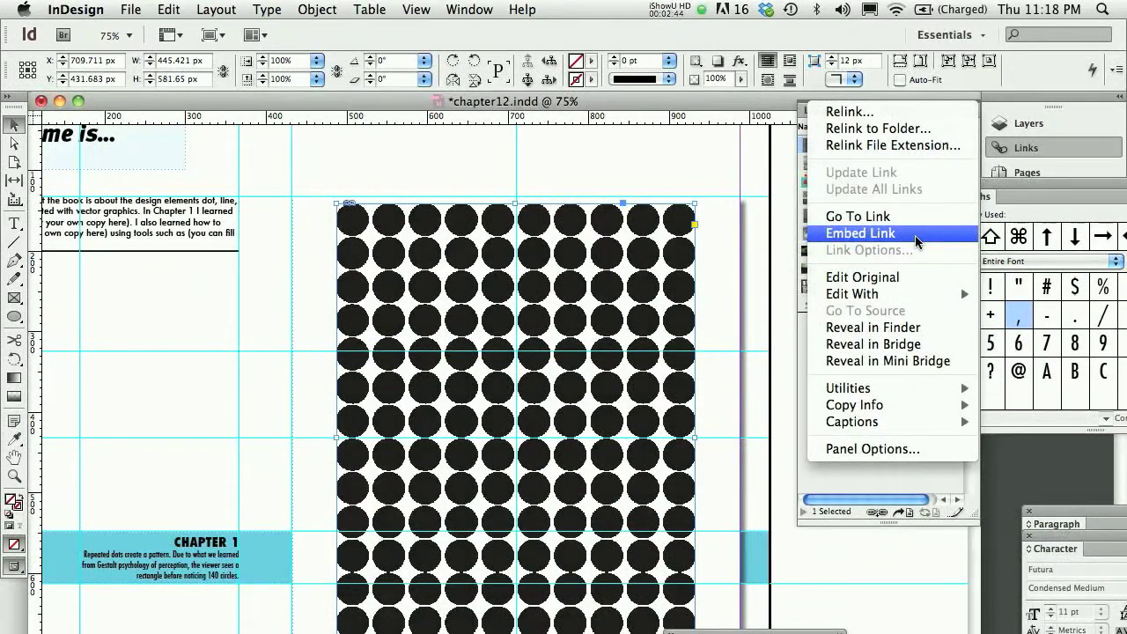
mouse_move(902, 233)
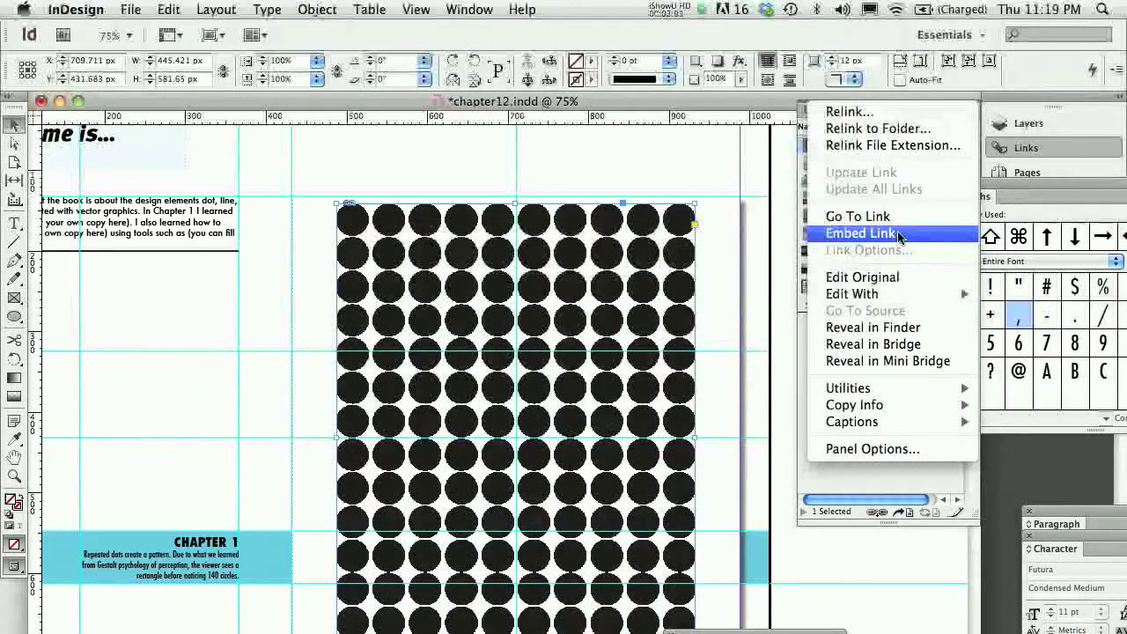
mouse_move(898, 211)
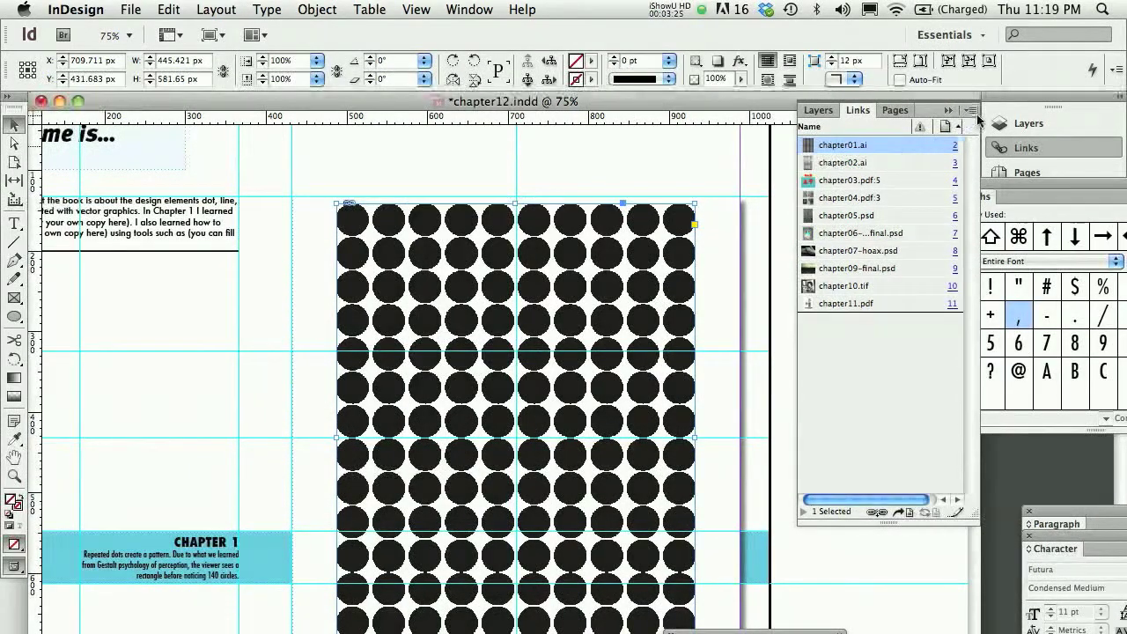
Start relinking the dots image, cancel the file chooser, and reopen the Links panel menu
left_click(970, 111)
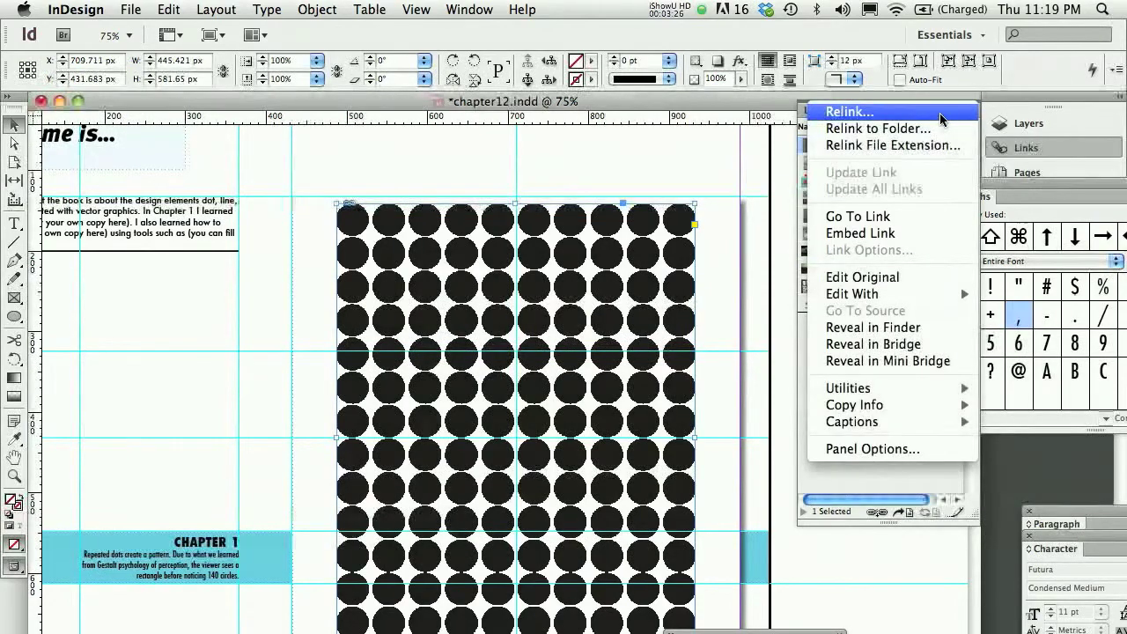
left_click(847, 111)
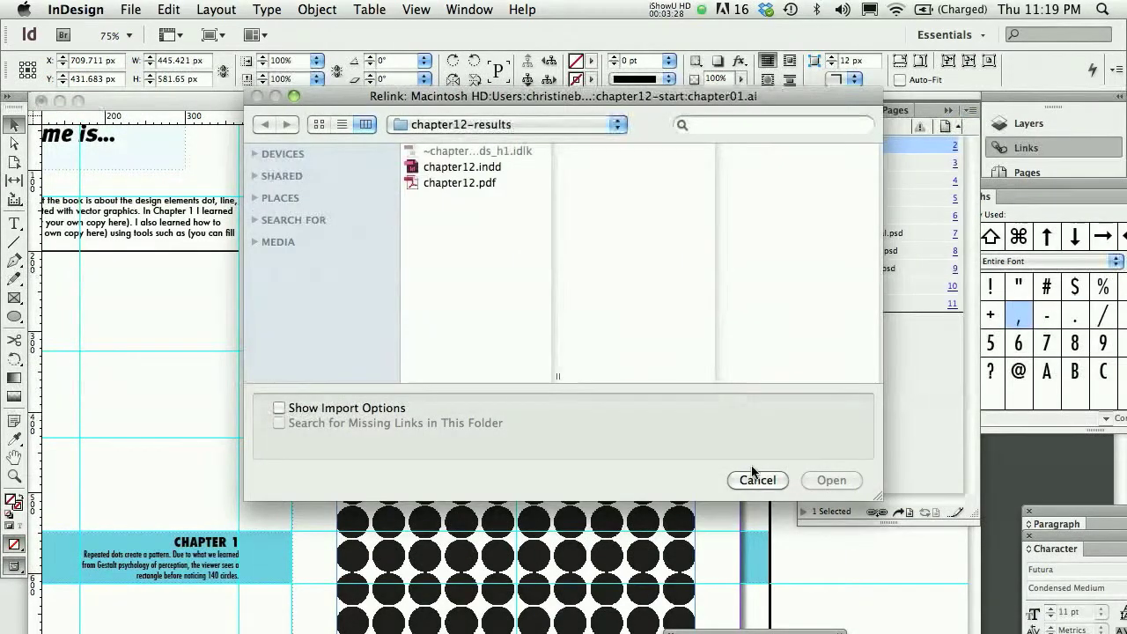
left_click(757, 480)
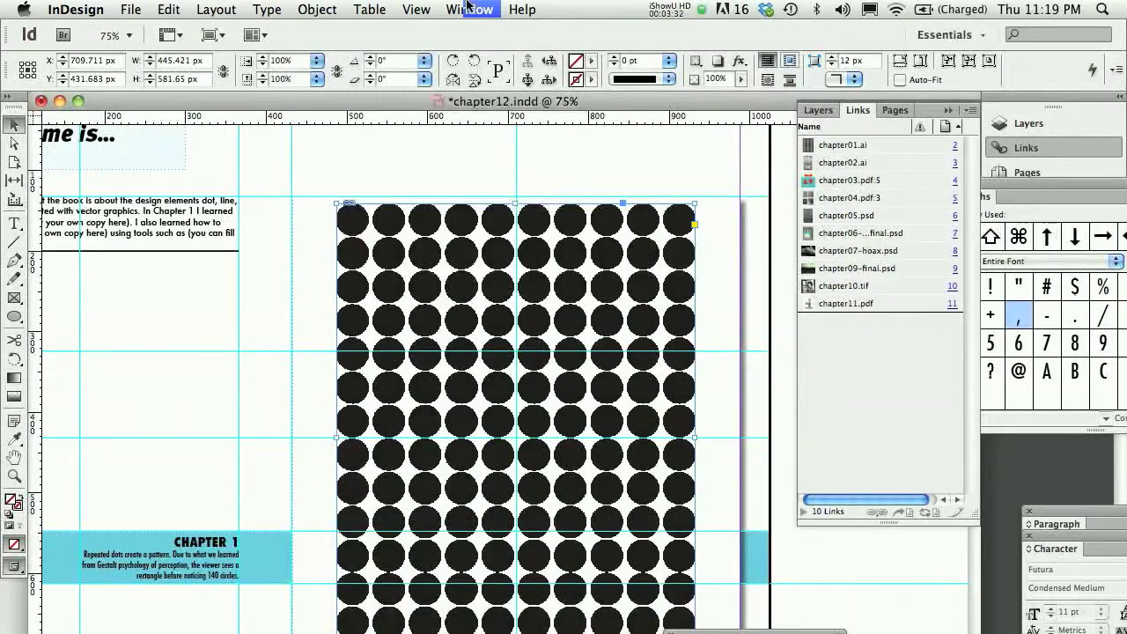
left_click(468, 10)
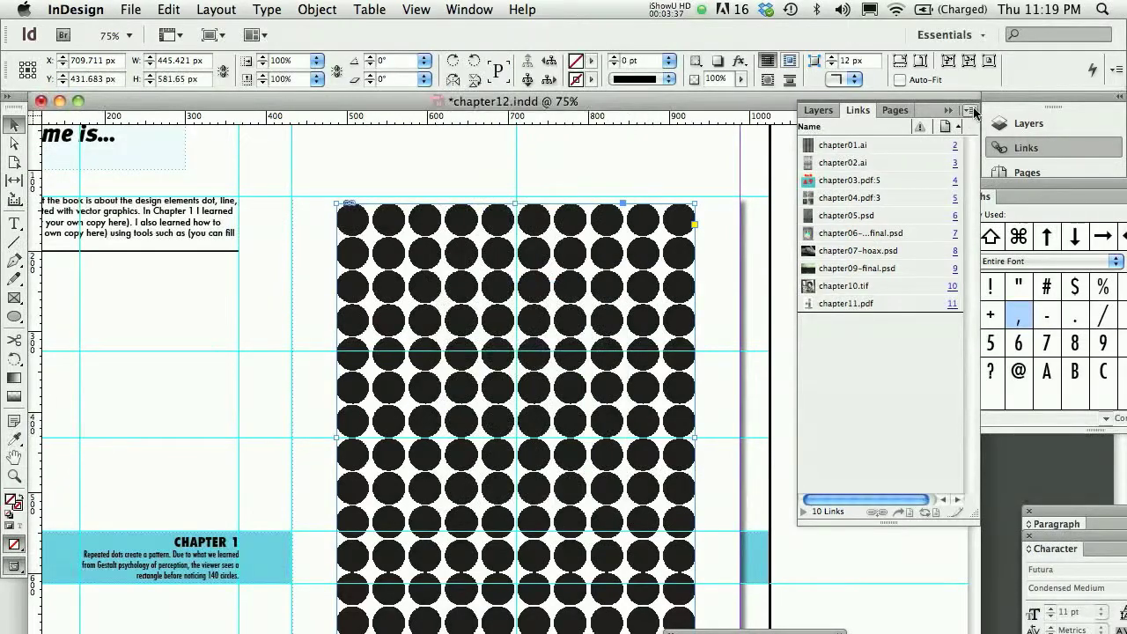
left_click(971, 110)
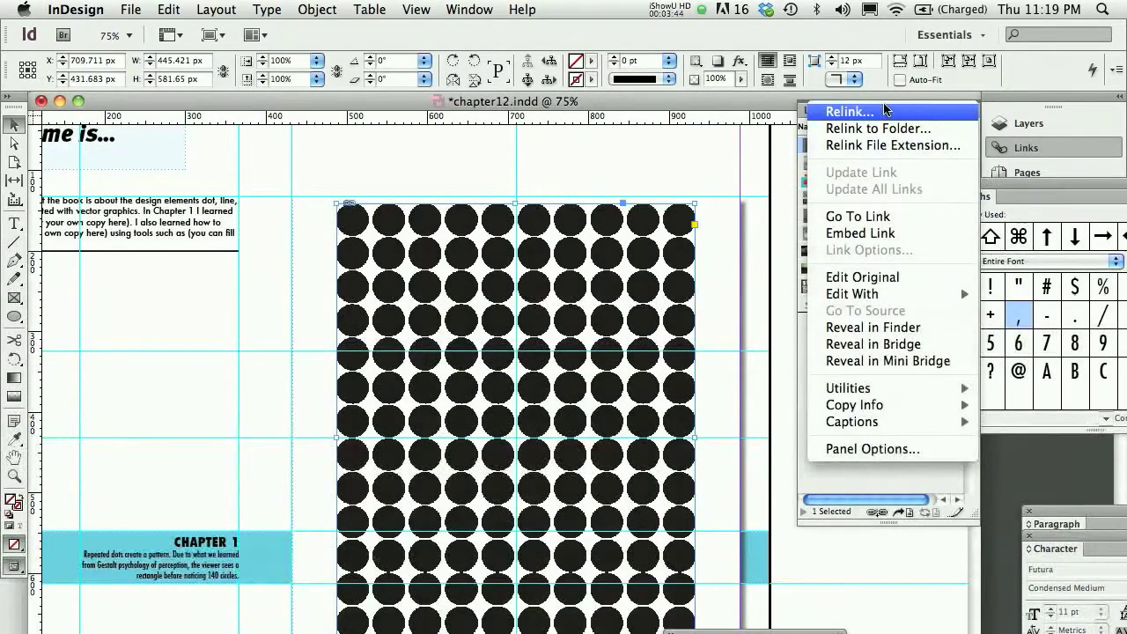
Browse the relink chooser to the chapter12-start folder and preview chapter01.ai
left_click(848, 110)
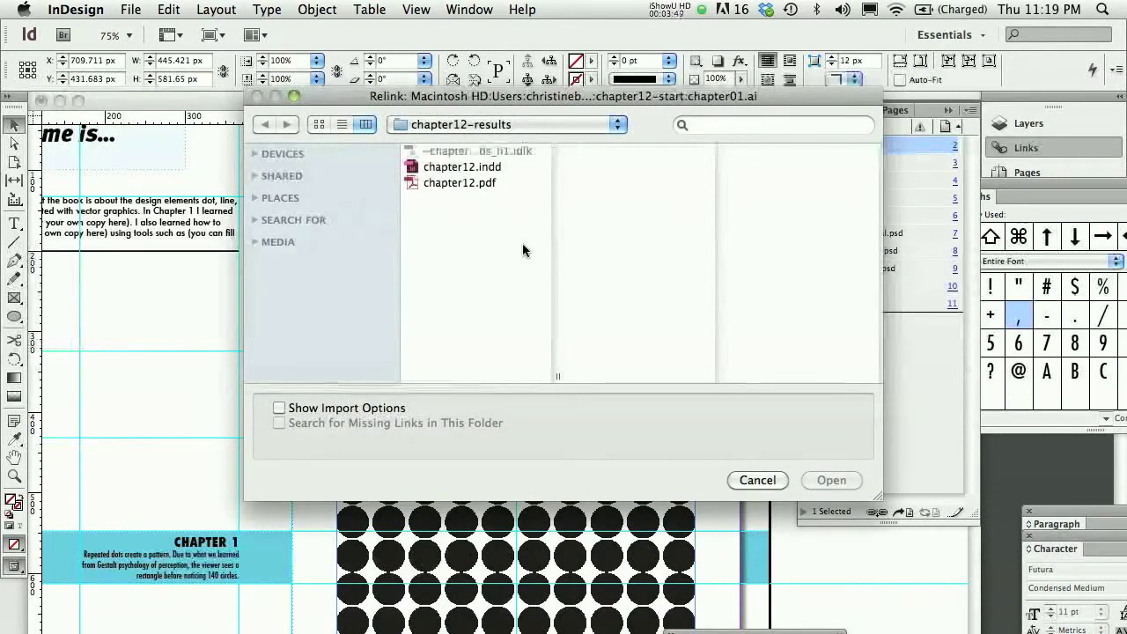
left_click(462, 166)
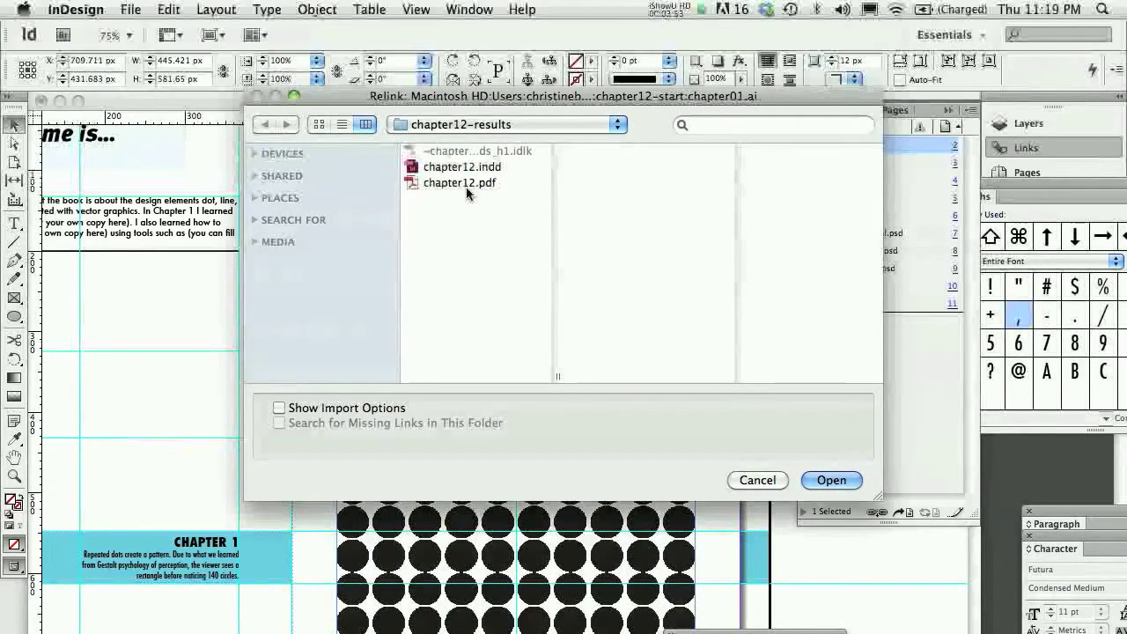
left_click(466, 166)
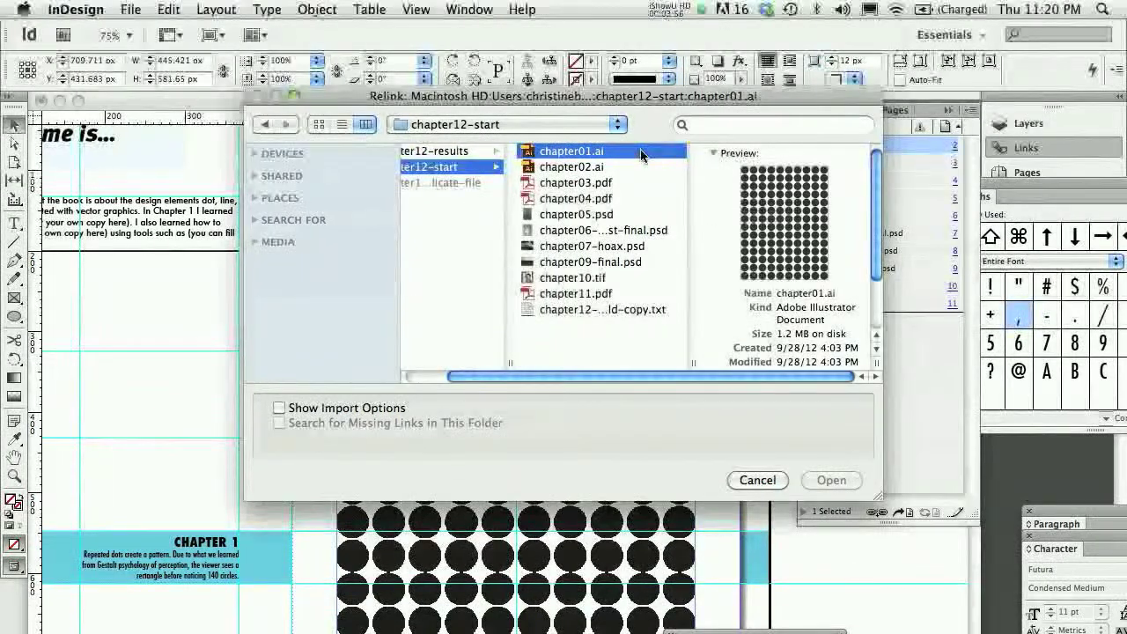
left_click(572, 152)
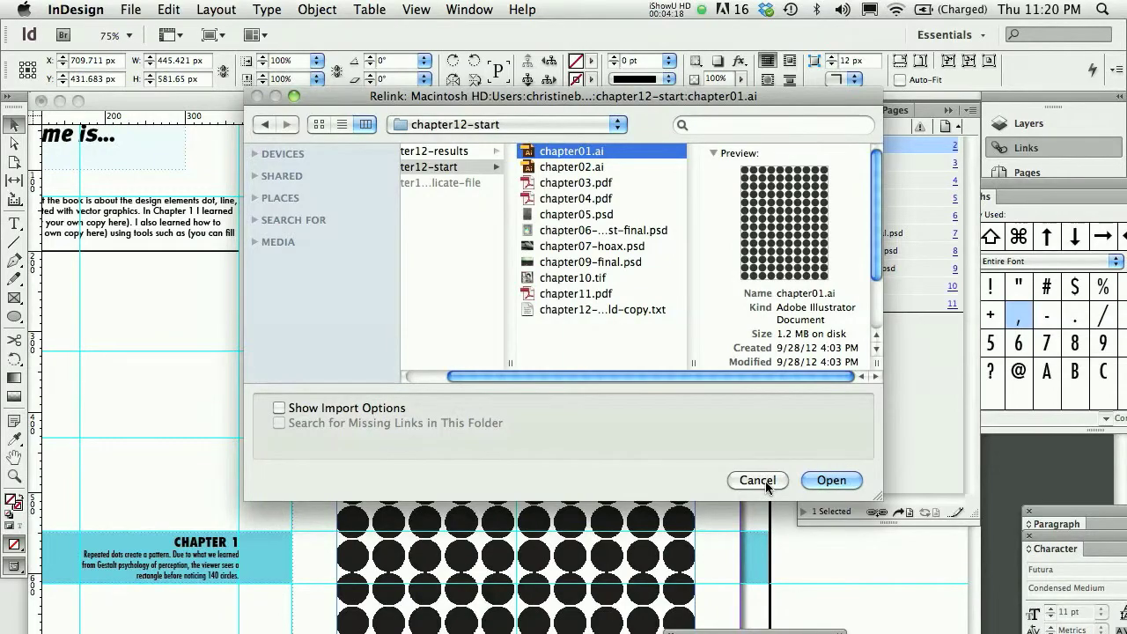
Relink the page 2 dots image to chapter03.pdf from the chapter12-start folder
left_click(831, 480)
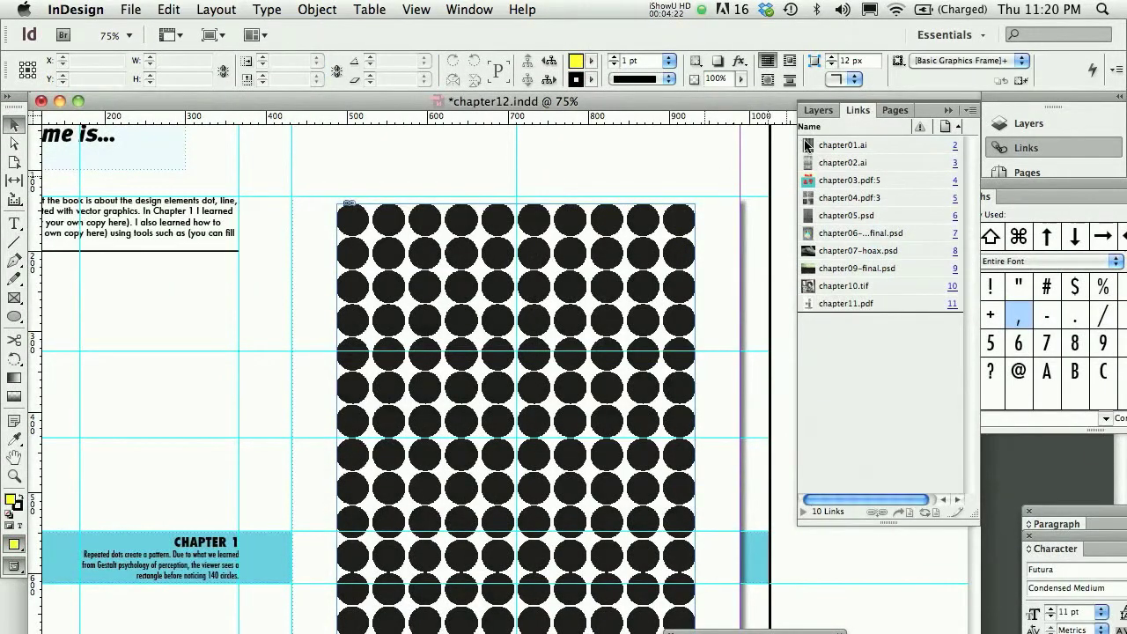
left_click(948, 110)
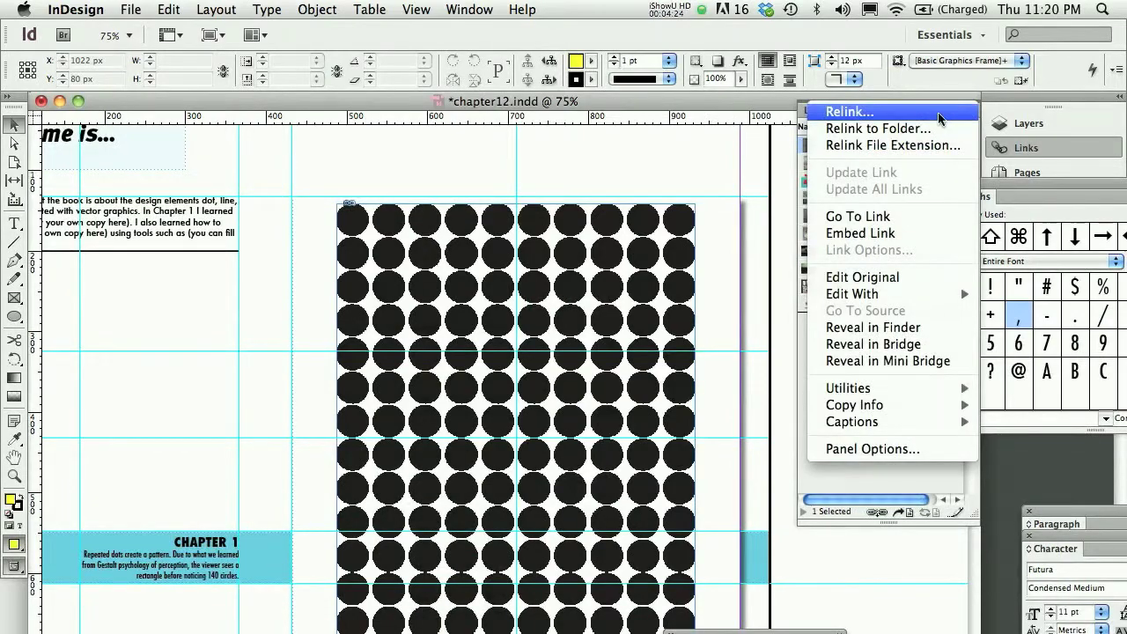
left_click(848, 112)
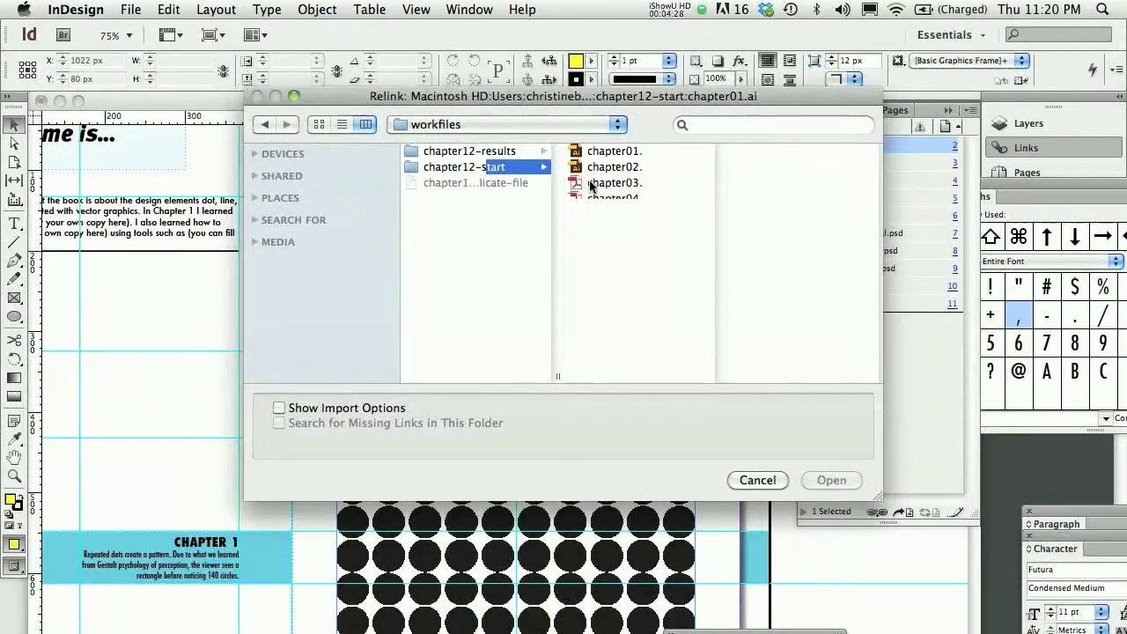
left_click(612, 183)
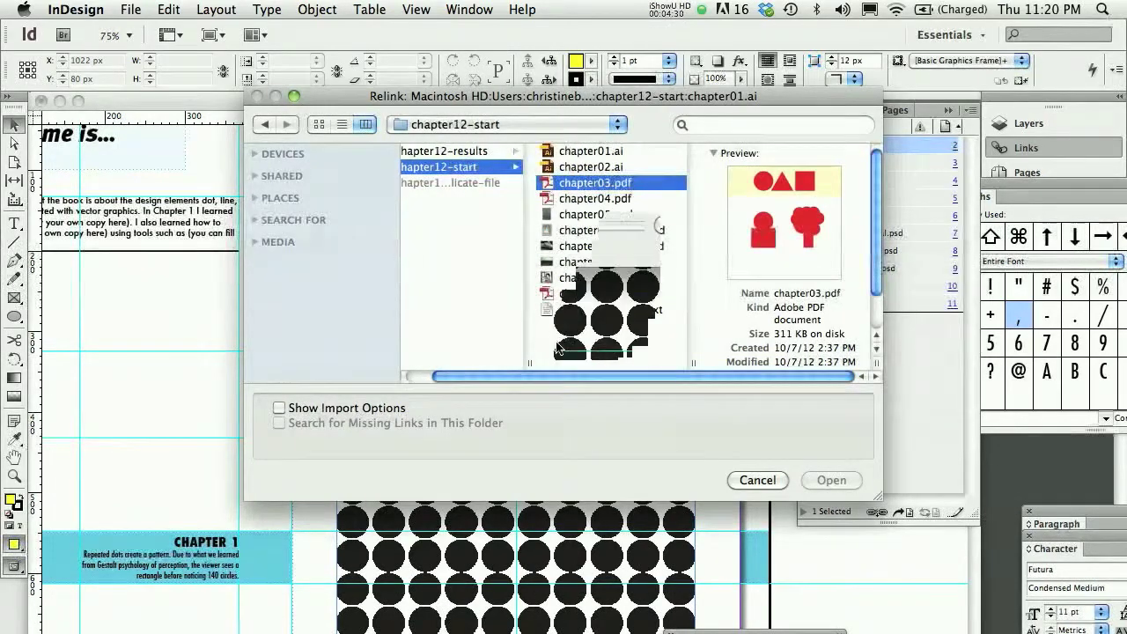
left_click(830, 480)
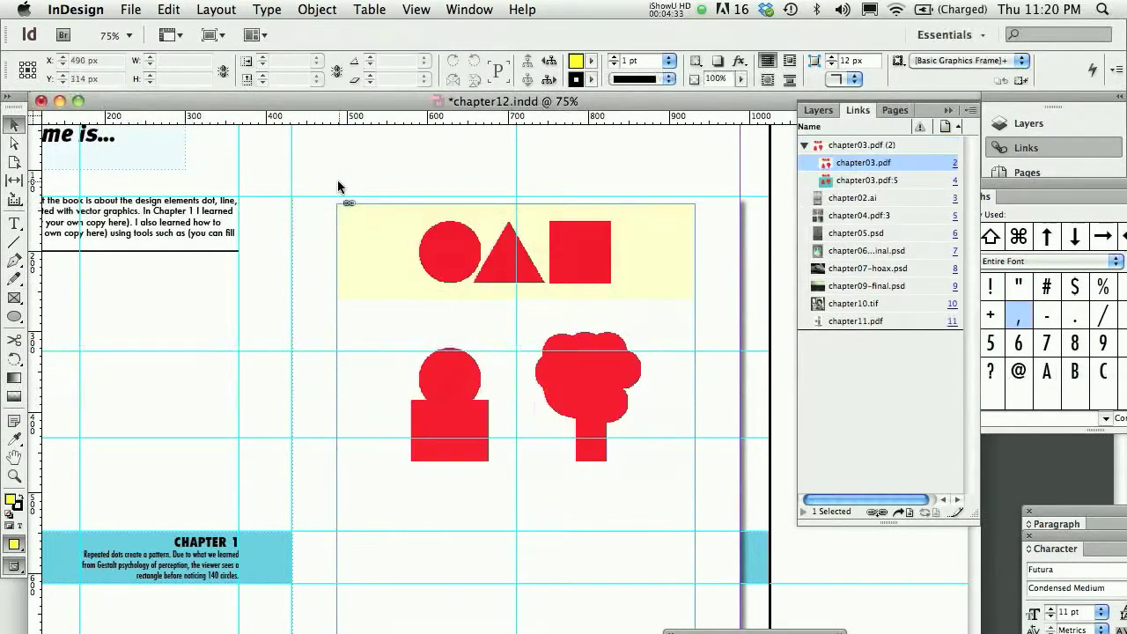